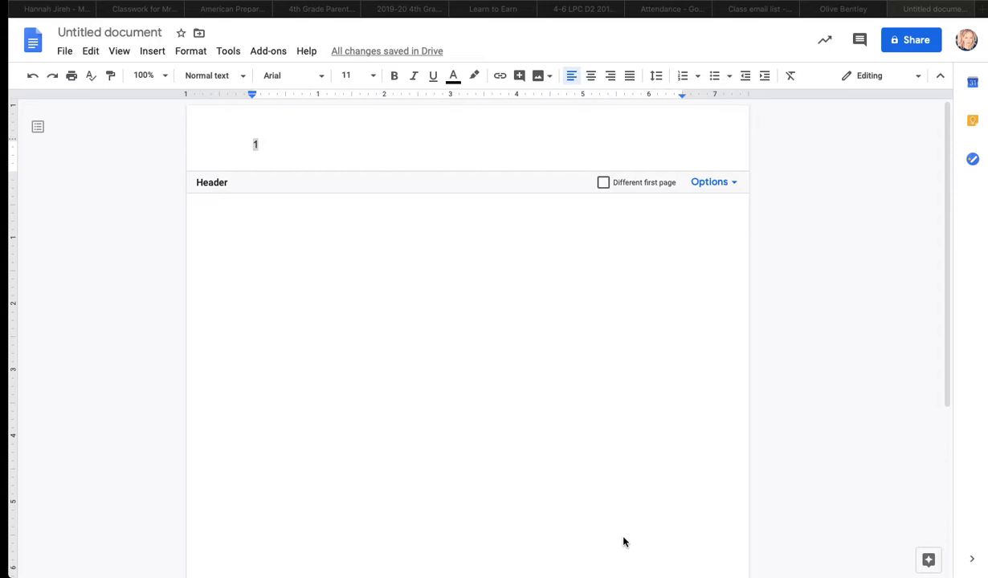
pyautogui.moveTo(239, 94)
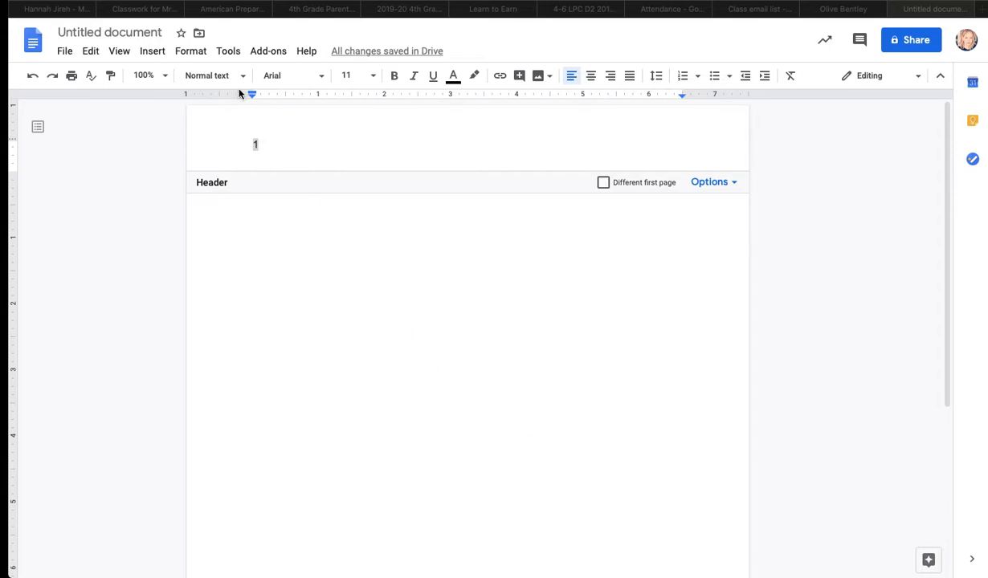
# Format the header page number as Times New Roman size 12 and choose a line spacing option.
pyautogui.click(319, 75)
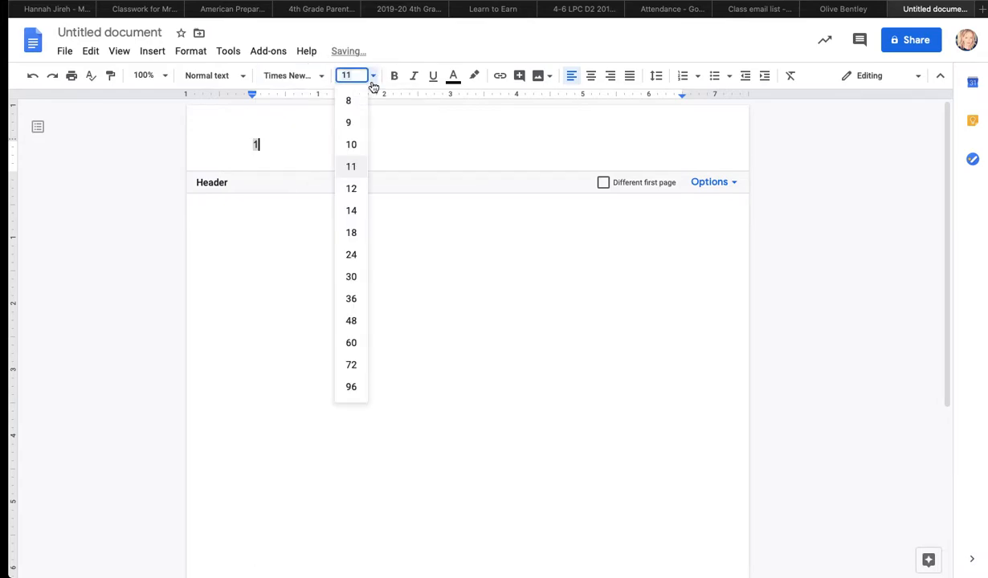
pyautogui.click(350, 188)
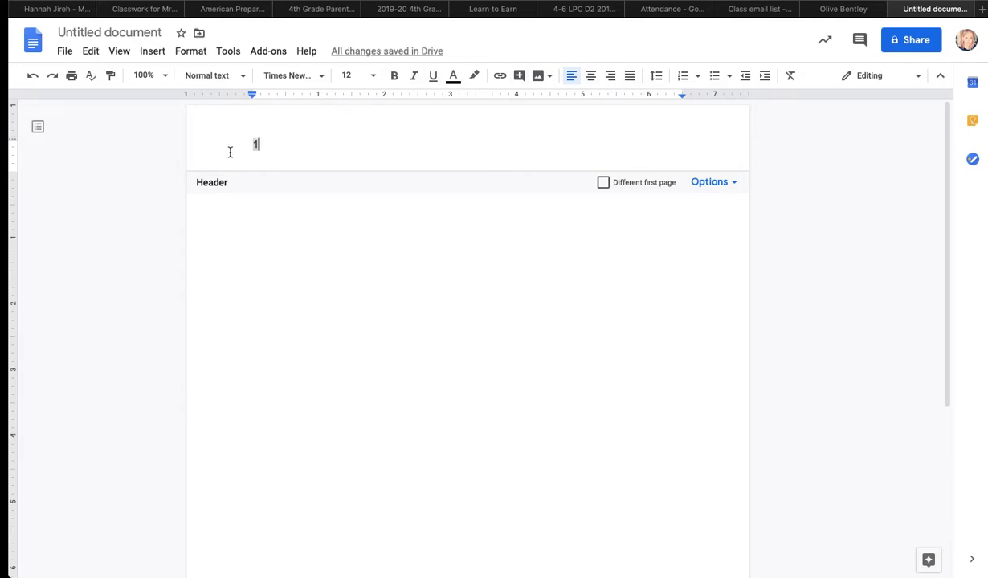
pyautogui.click(656, 76)
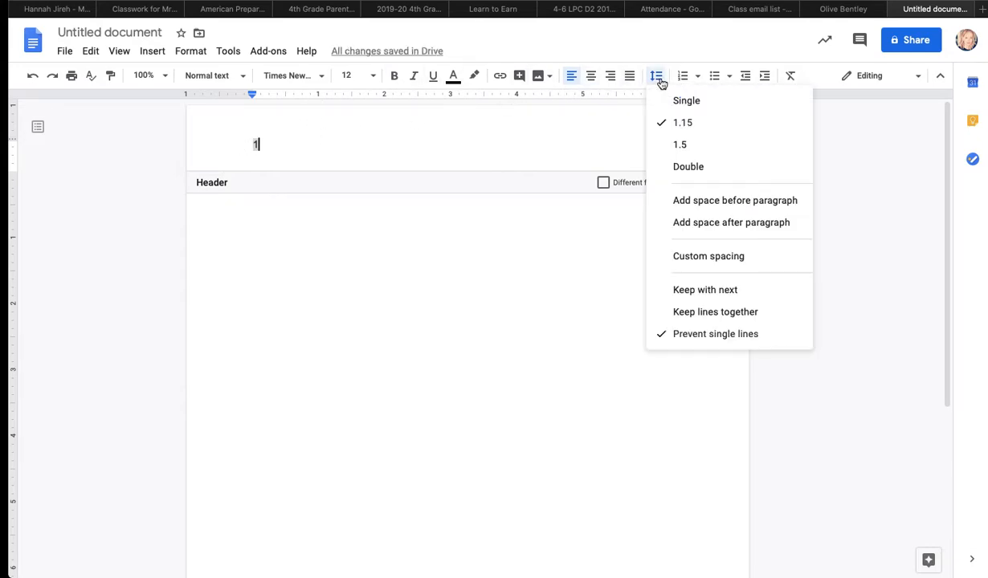
pyautogui.click(221, 149)
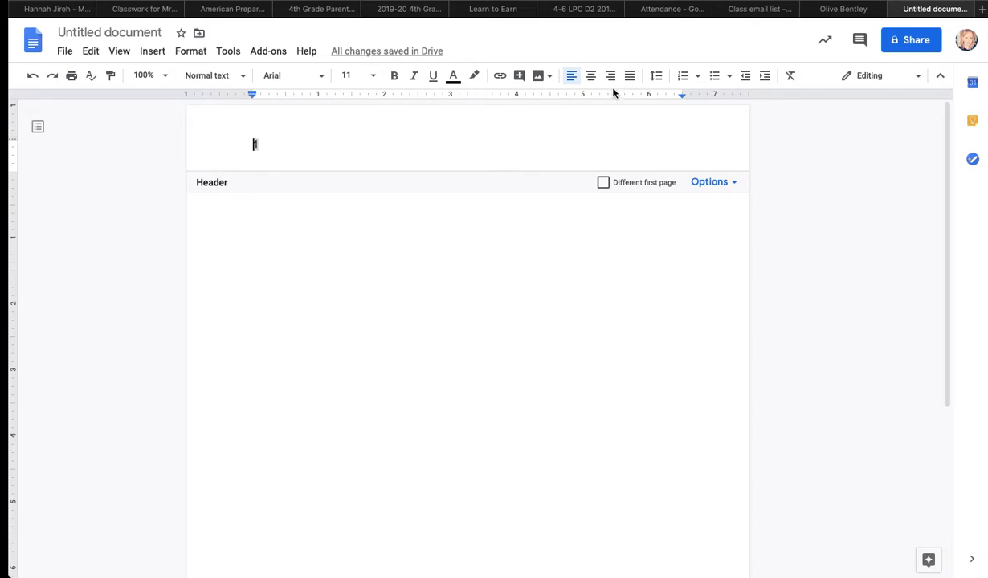
pyautogui.moveTo(610, 76)
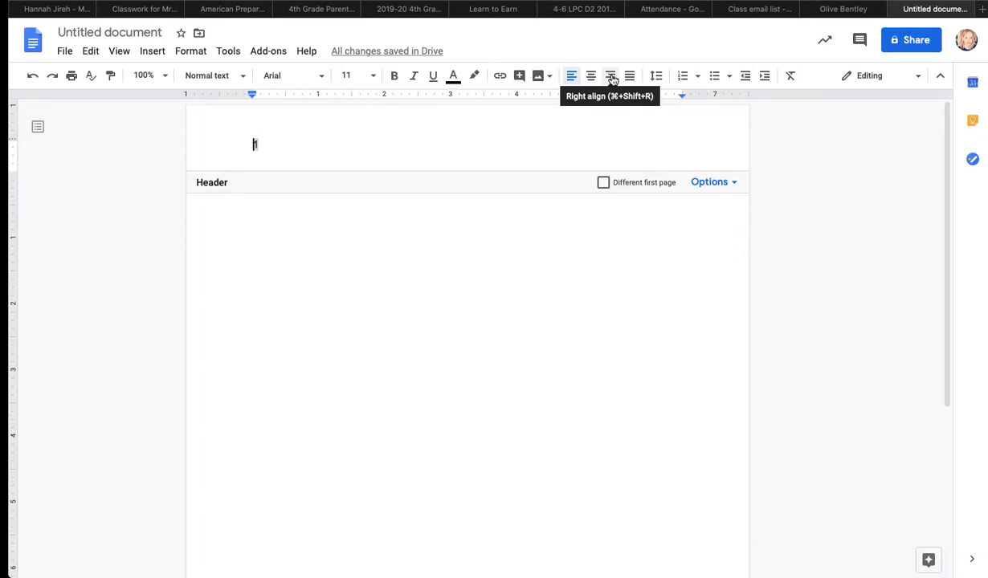
# Right-align the header page number and move the cursor into the document body.
pyautogui.click(612, 76)
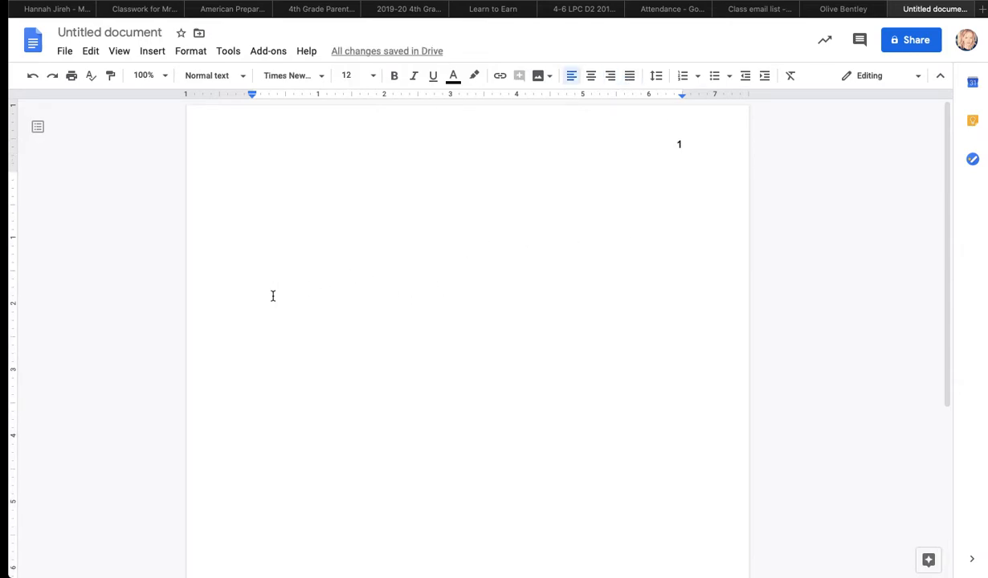
pyautogui.moveTo(270, 106)
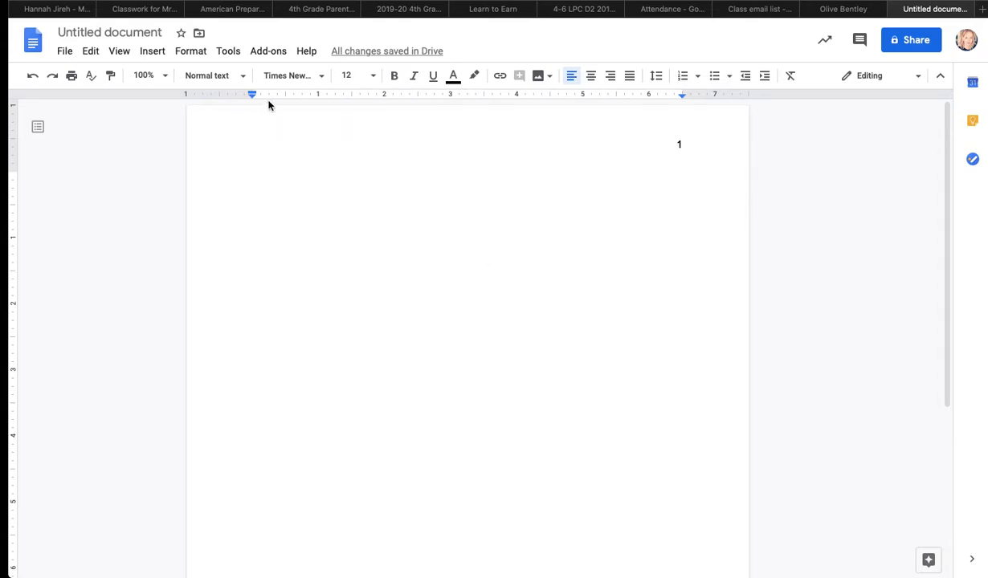
pyautogui.moveTo(378, 93)
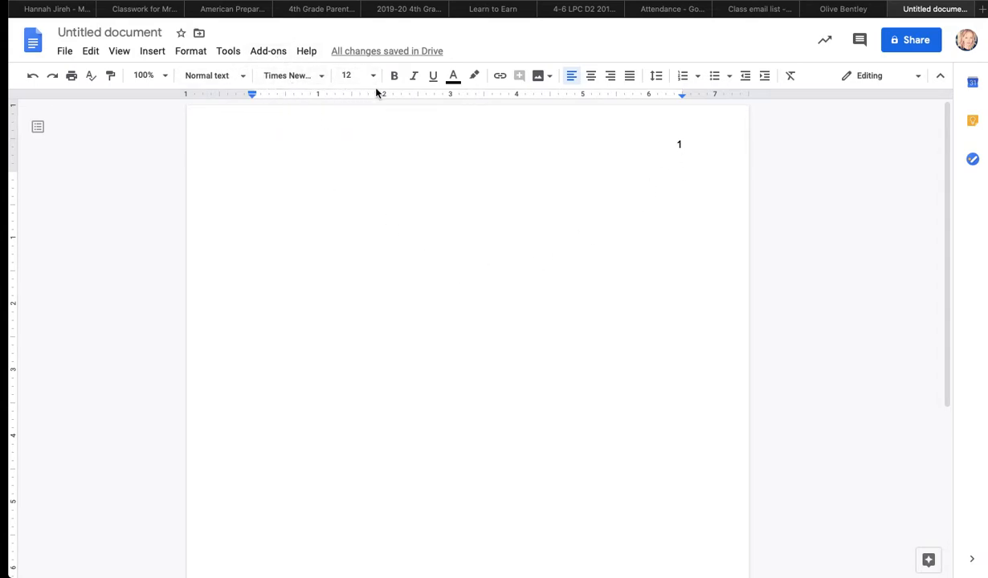
pyautogui.click(659, 76)
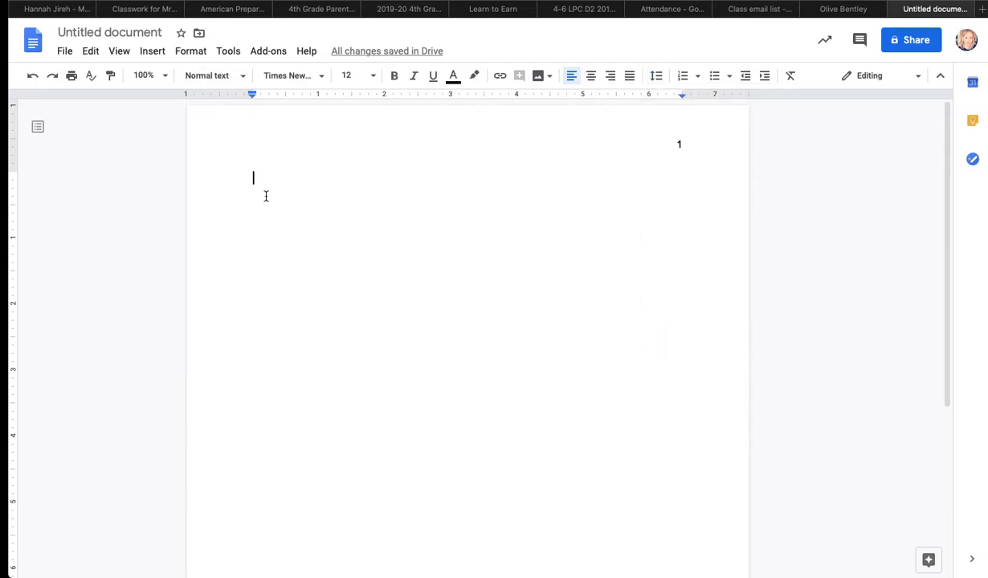
# Rename the untitled document to 'Virtue Letter to Holly'.
pyautogui.click(109, 32)
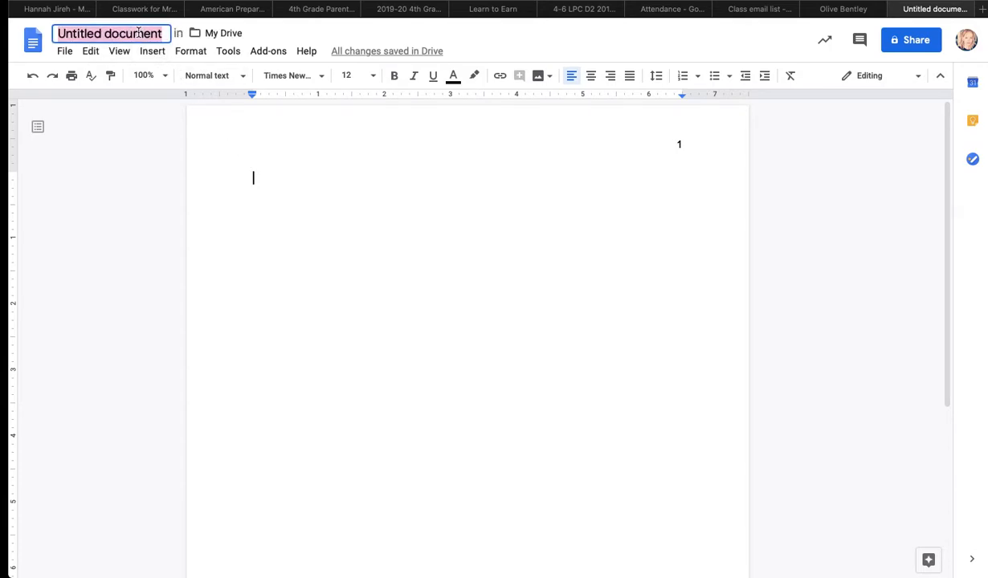
pyautogui.write('Virtue Letter to')
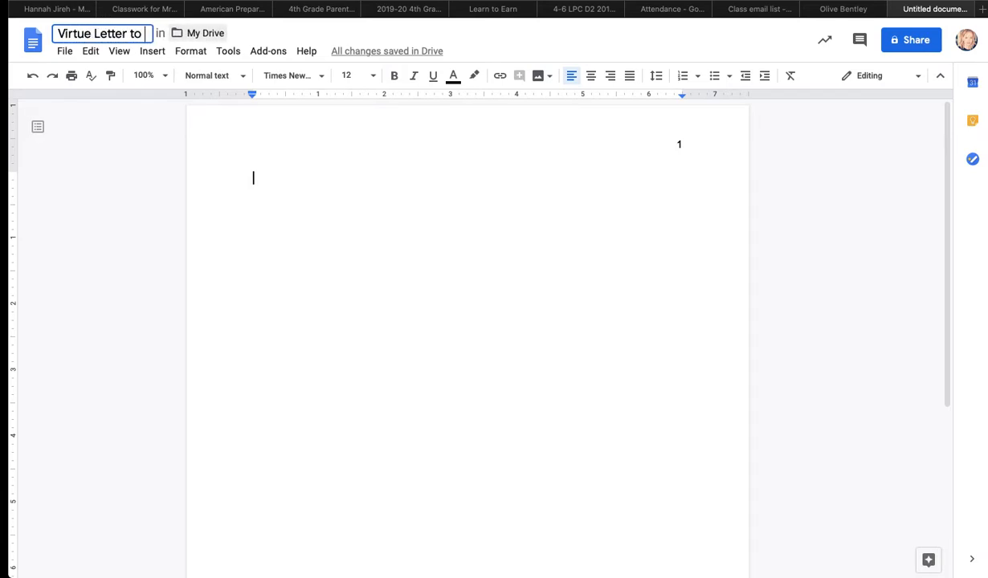
pyautogui.write('Holly')
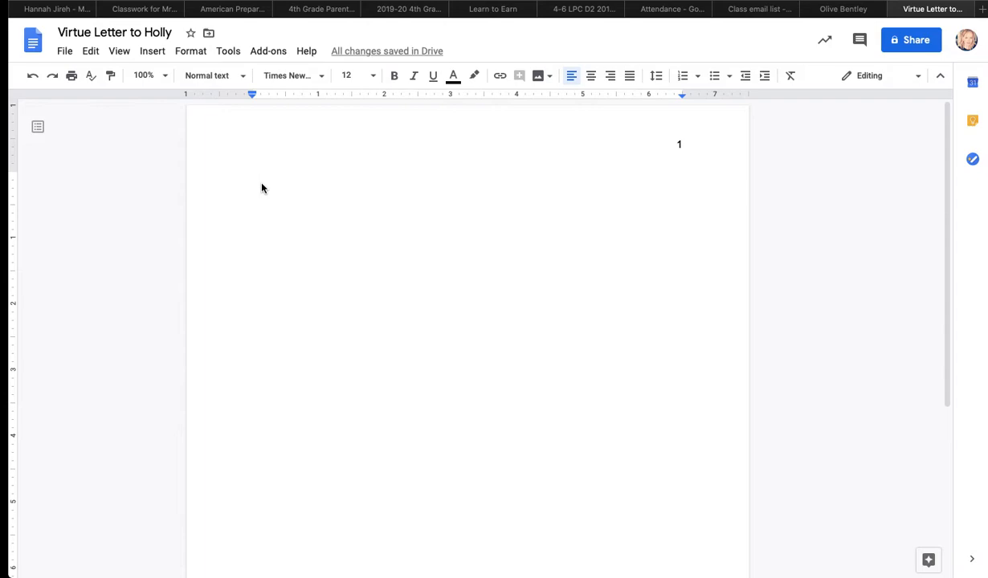
pyautogui.write('Lillie Hitz')
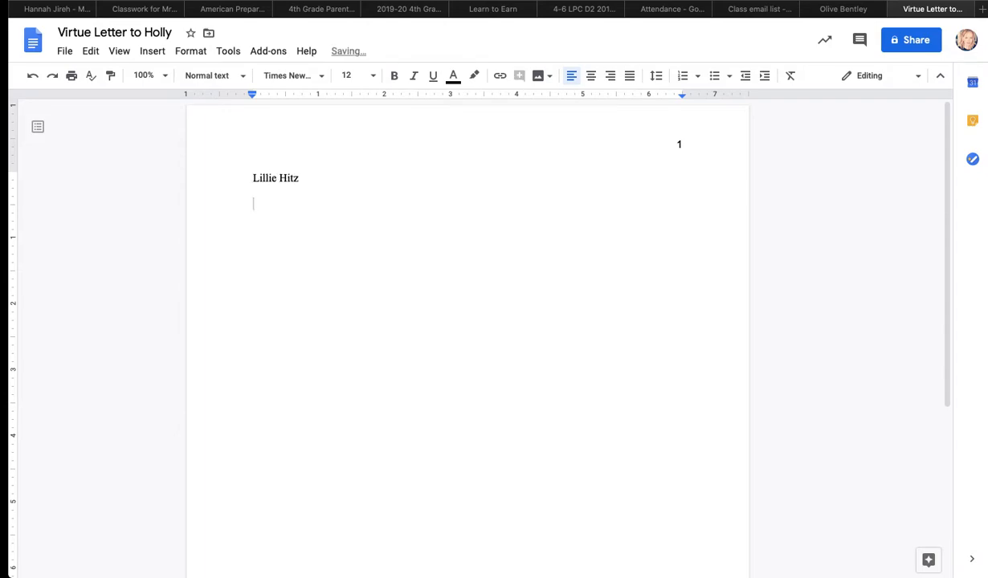
pyautogui.write('Mrs. M')
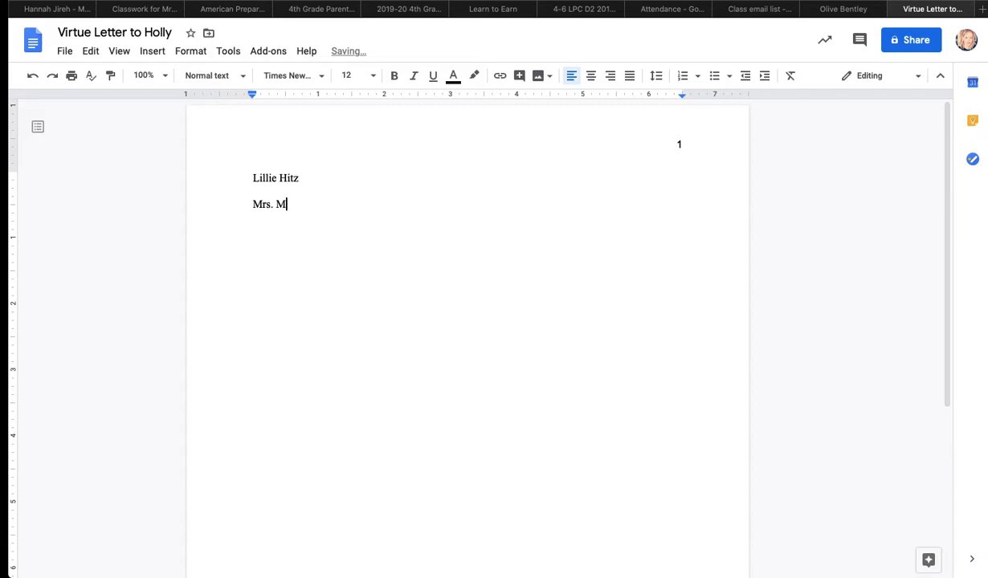
pyautogui.write('alan')
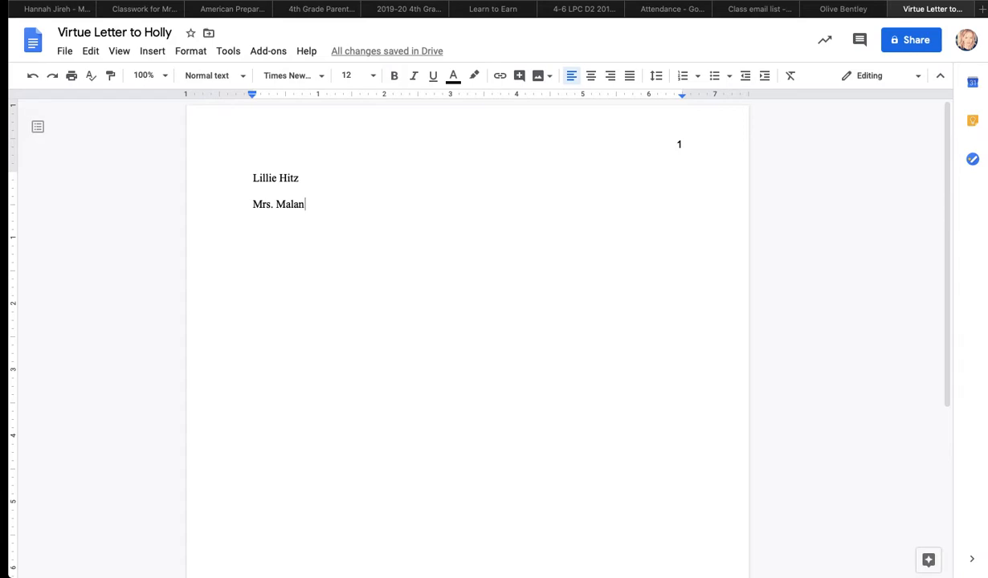
pyautogui.press('Enter')
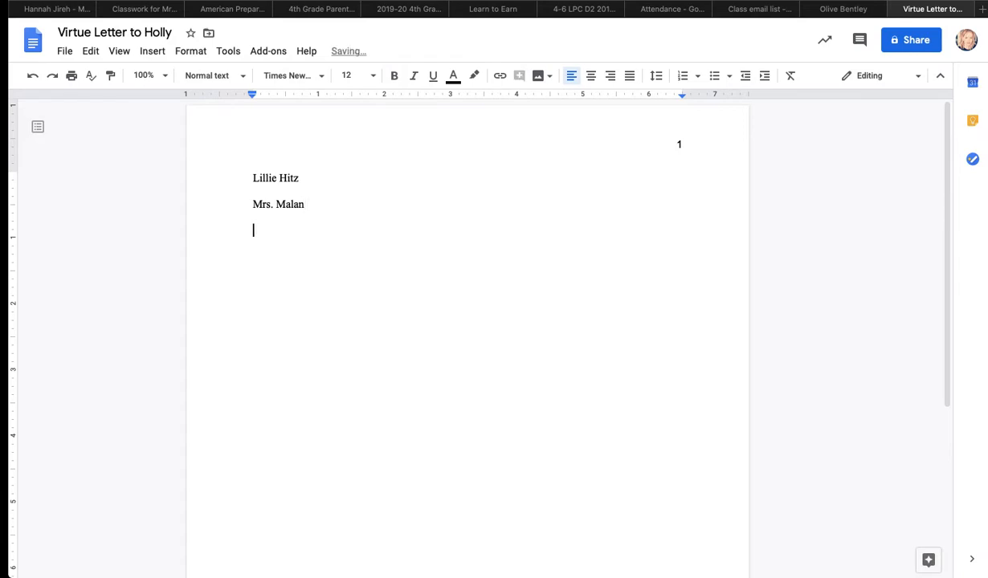
# Add the class line 'Writing' and the date line '23 March 2020'.
pyautogui.write('Writing')
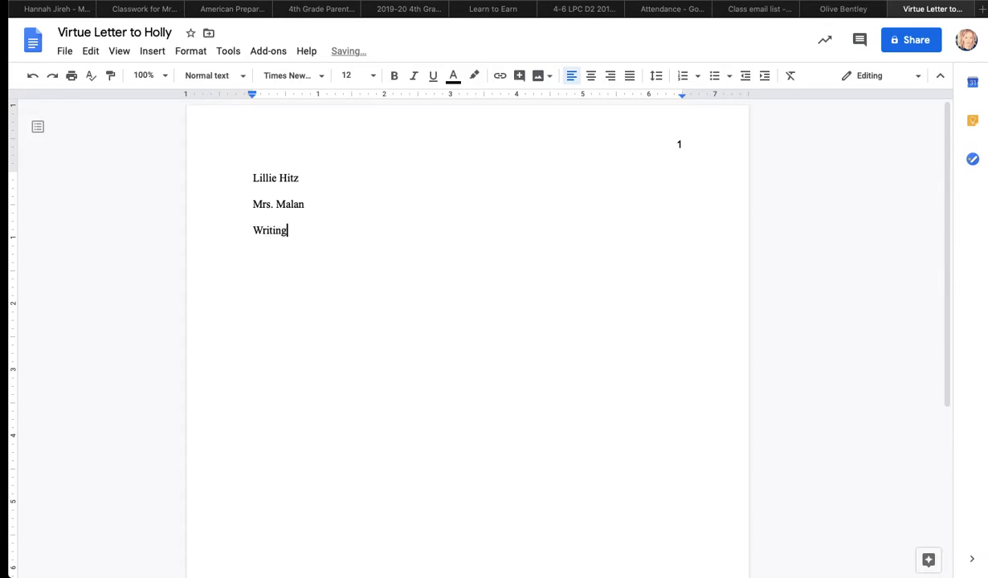
pyautogui.write('23')
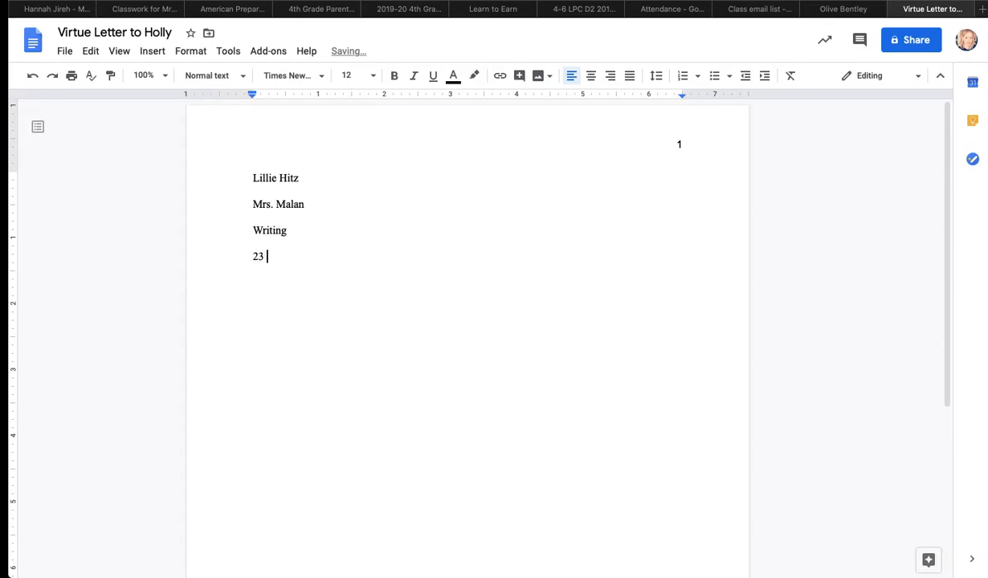
pyautogui.write('March')
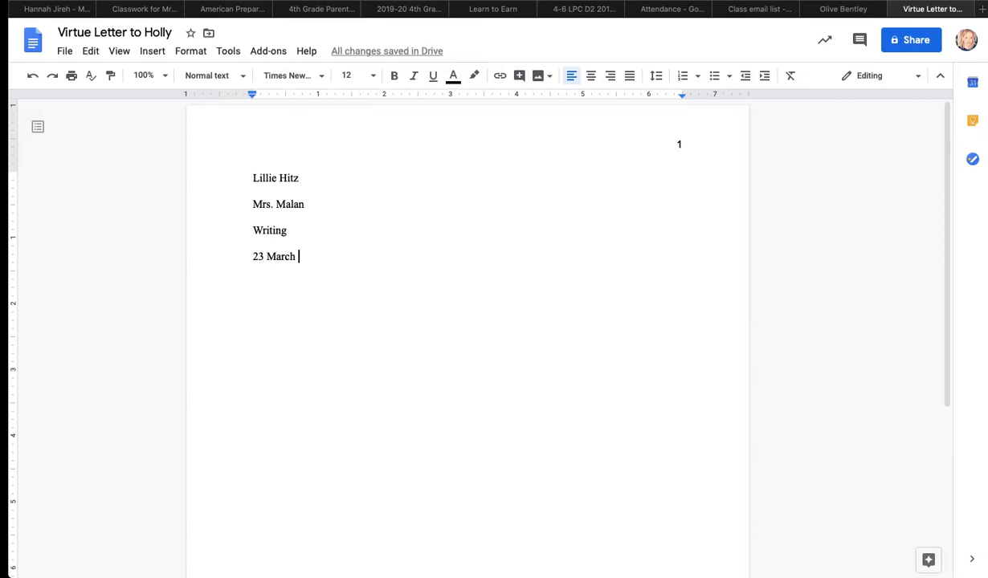
pyautogui.write('2020')
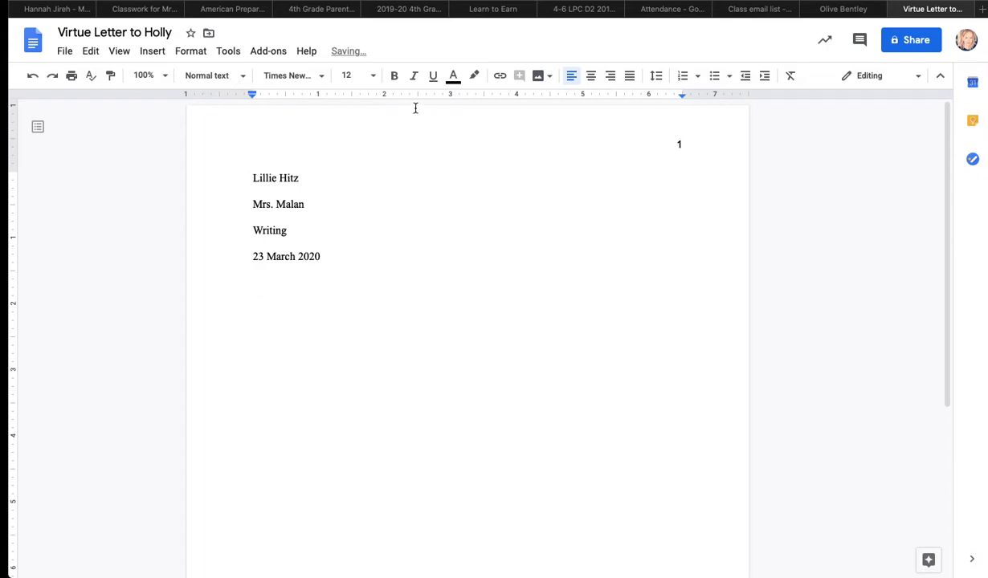
pyautogui.moveTo(610, 75)
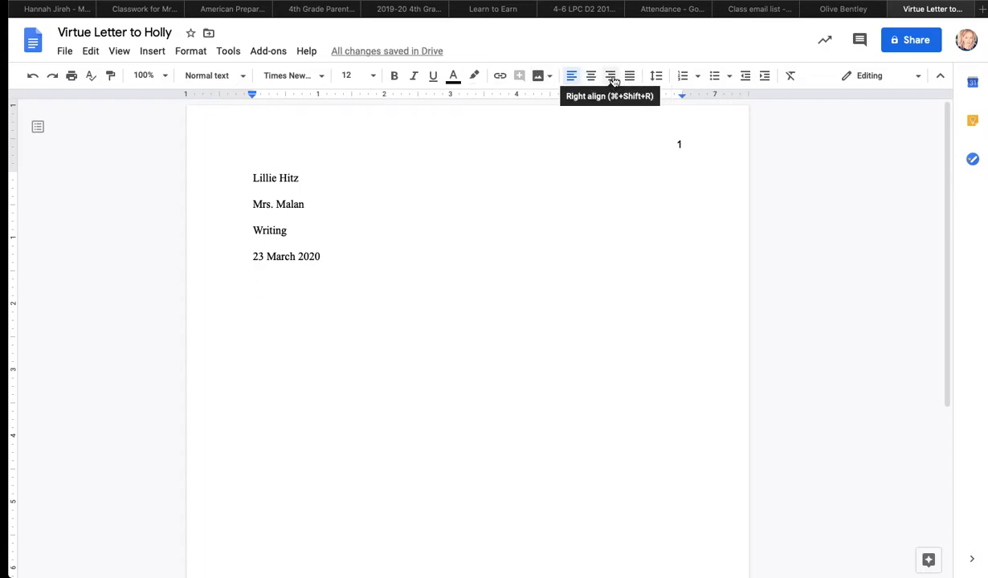
# Add a right-aligned date line 'March 23, 2020', then return to left alignment.
pyautogui.click(611, 75)
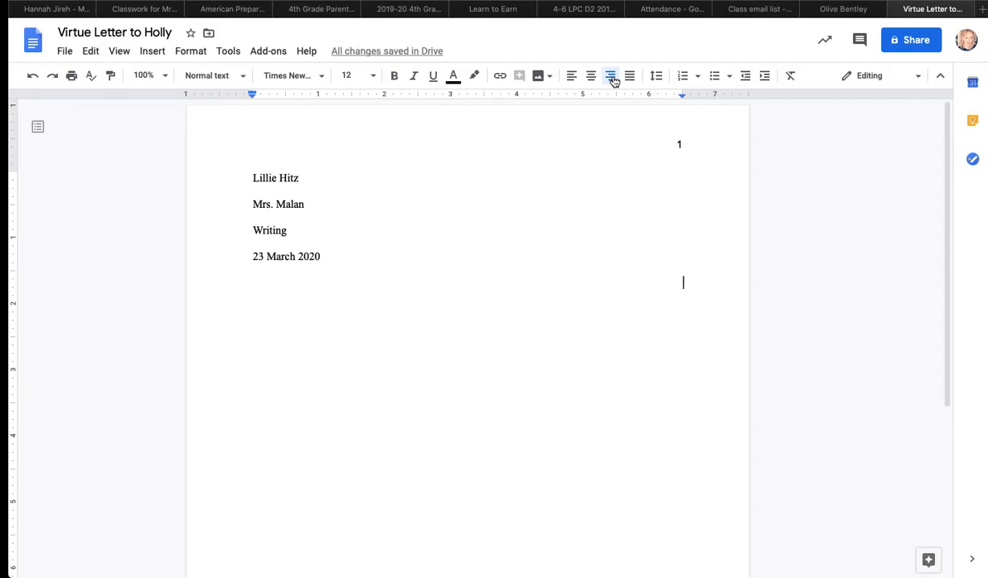
pyautogui.write('March 23, 2020')
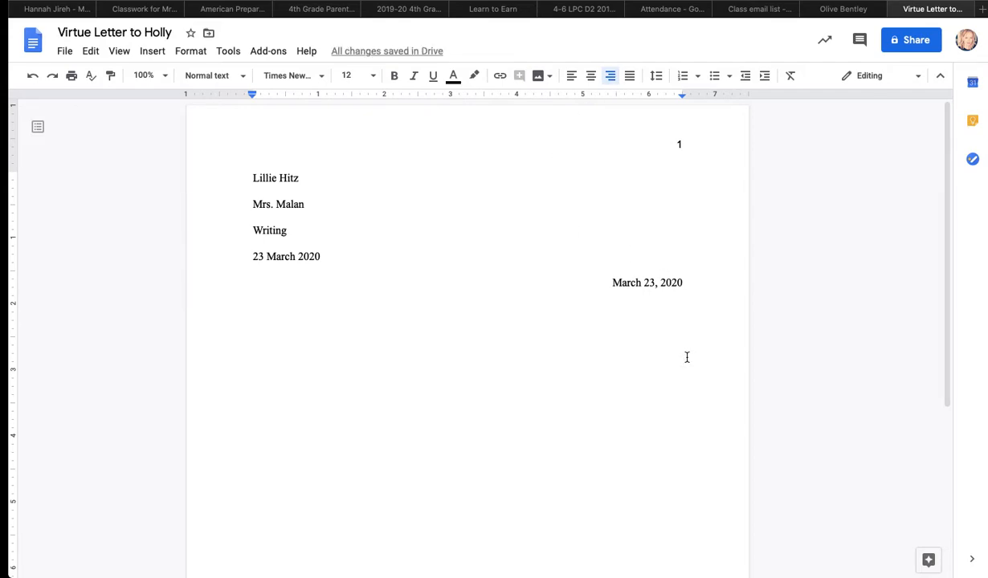
pyautogui.moveTo(572, 76)
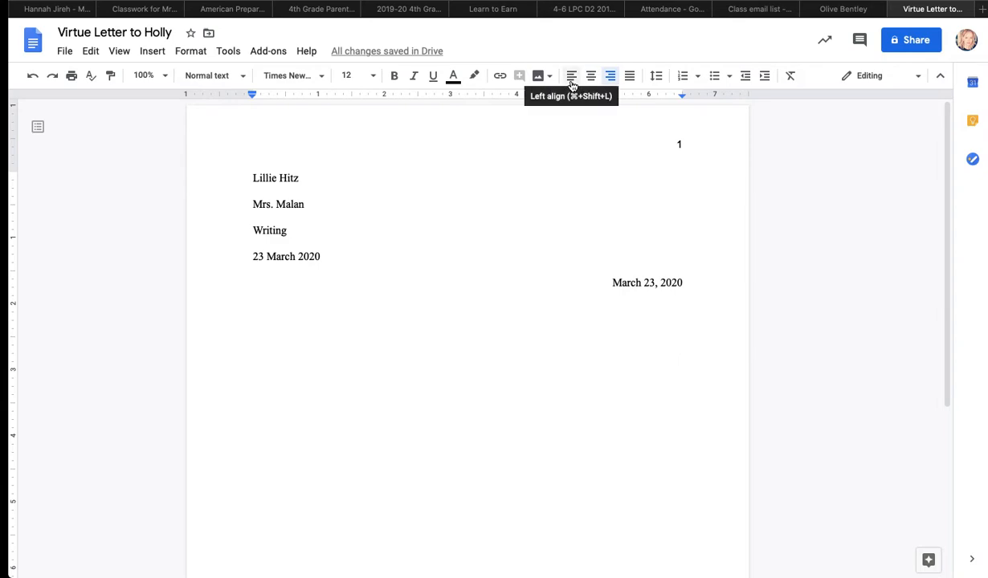
pyautogui.click(572, 75)
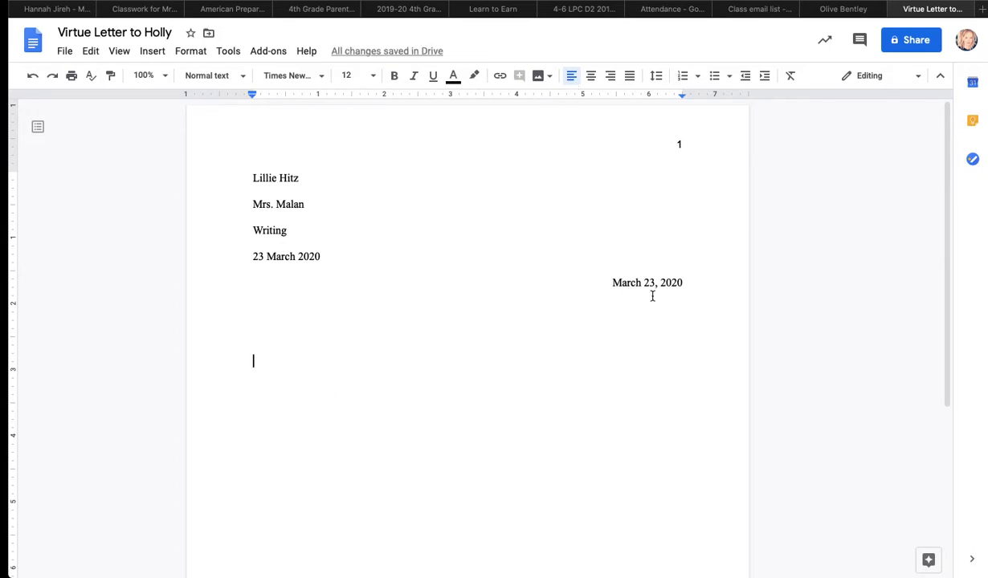
pyautogui.moveTo(264, 363)
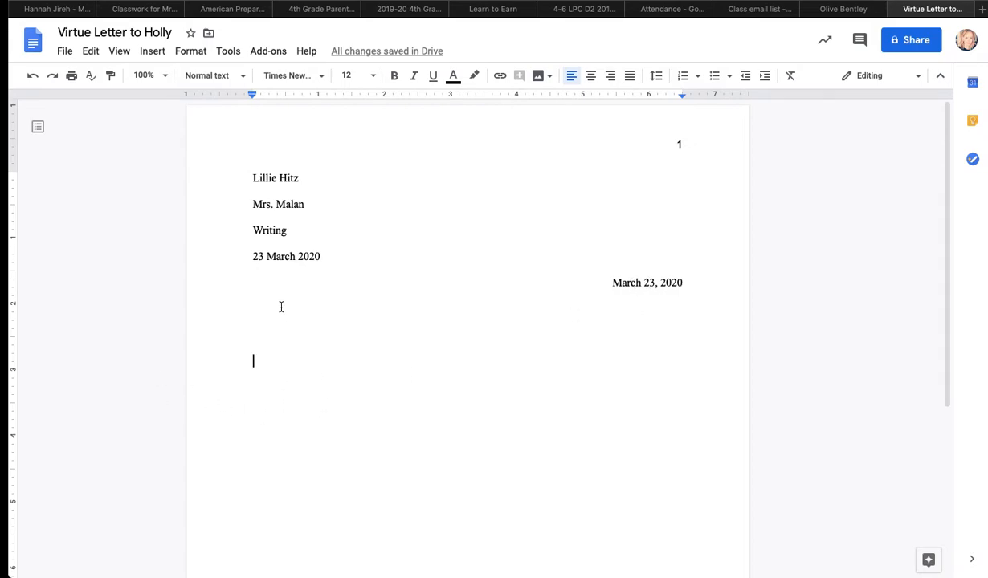
pyautogui.moveTo(272, 377)
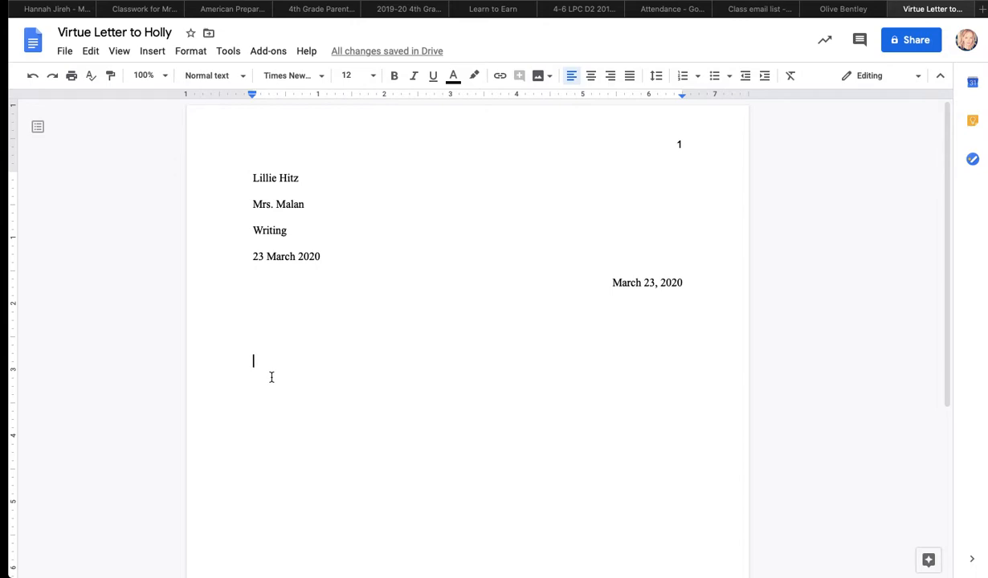
# Write the salutation 'Dear Holly,' and start a new line beneath it.
pyautogui.write('Dear Hol')
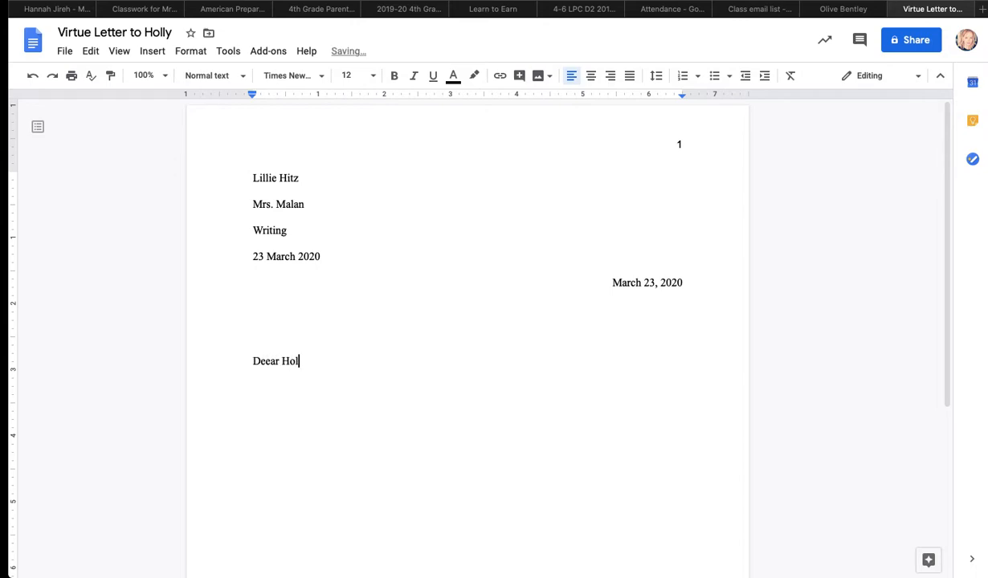
pyautogui.write('ly,')
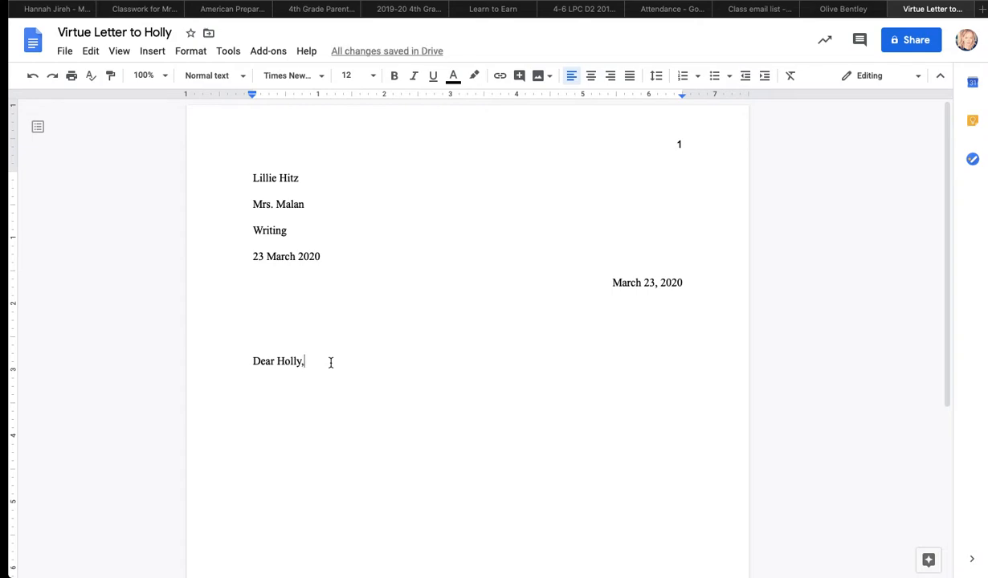
pyautogui.press('Enter')
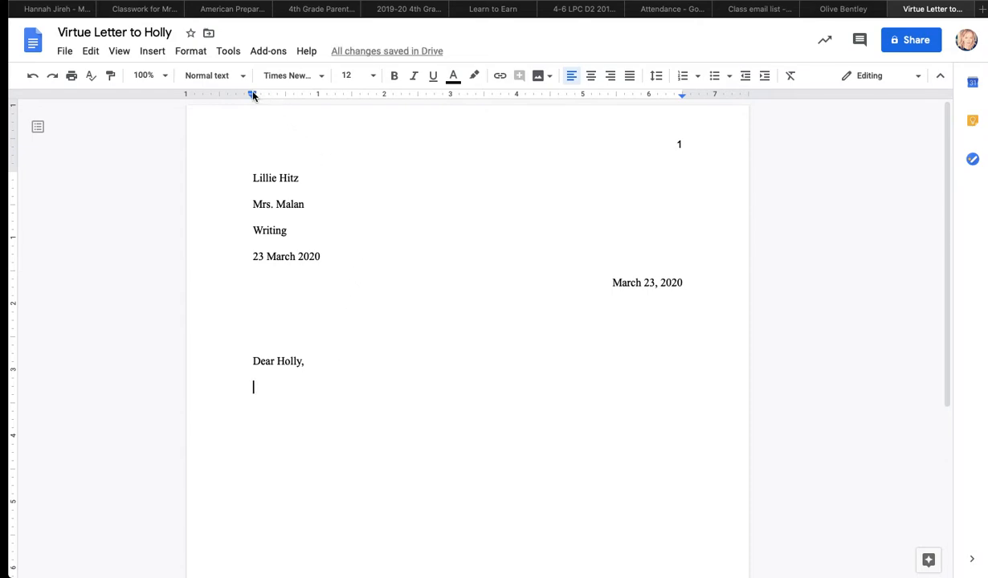
pyautogui.moveTo(251, 96)
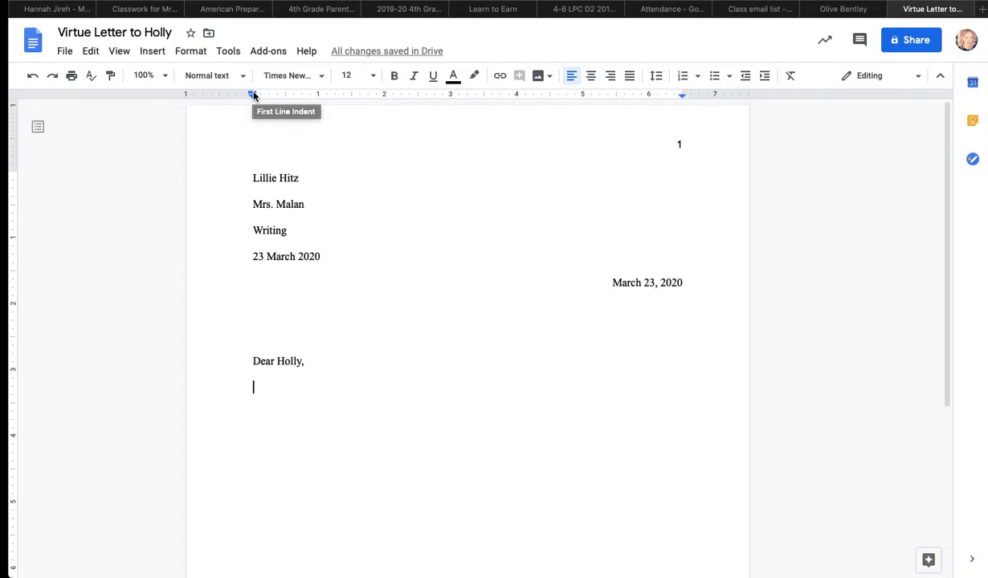
# Indent the first line about half an inch and begin the paragraph with 'Yo'.
pyautogui.moveTo(252, 94); pyautogui.dragTo(284, 93)
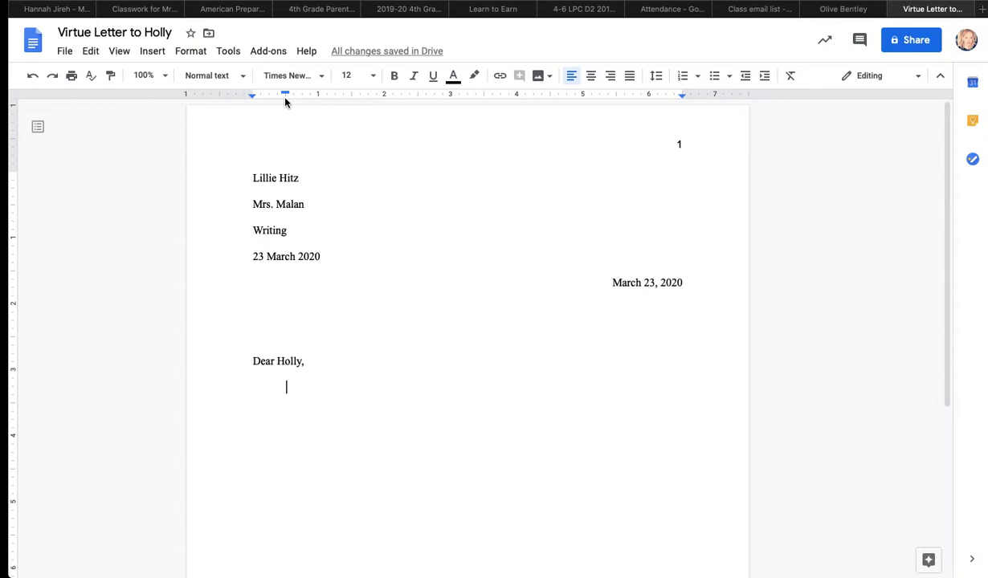
pyautogui.write('You have many ama')
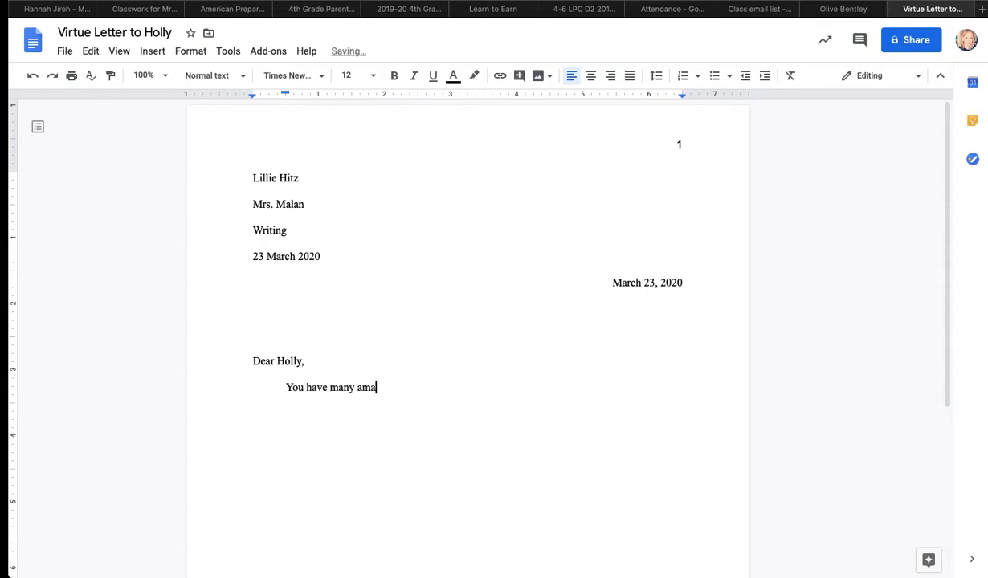
# Write that Holly has many amazing virtues, naming compassion, creativity, and honesty.
pyautogui.write('zing virtues. Three of the virtues I see in you are')
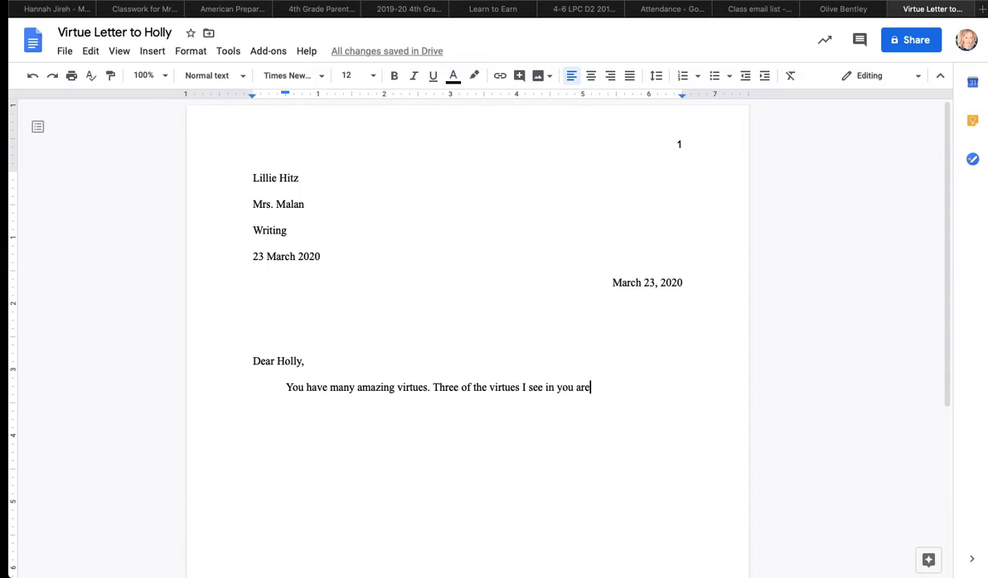
pyautogui.write('" "')
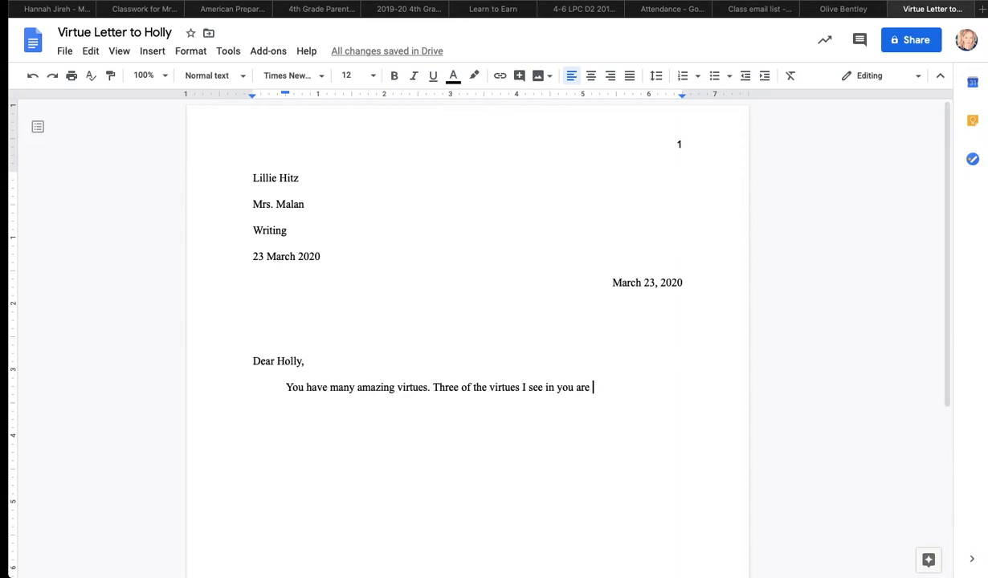
pyautogui.write('com')
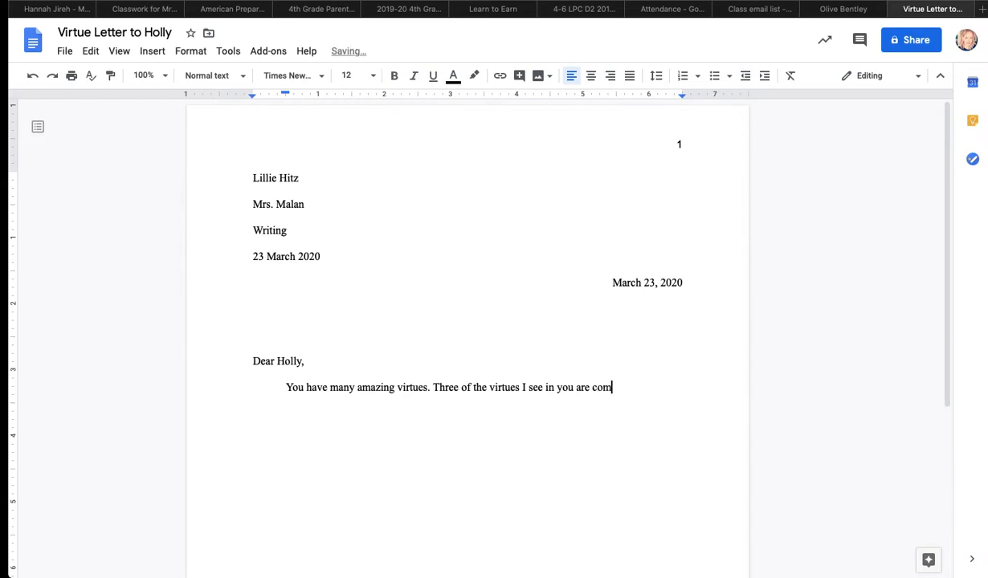
pyautogui.write('passion.')
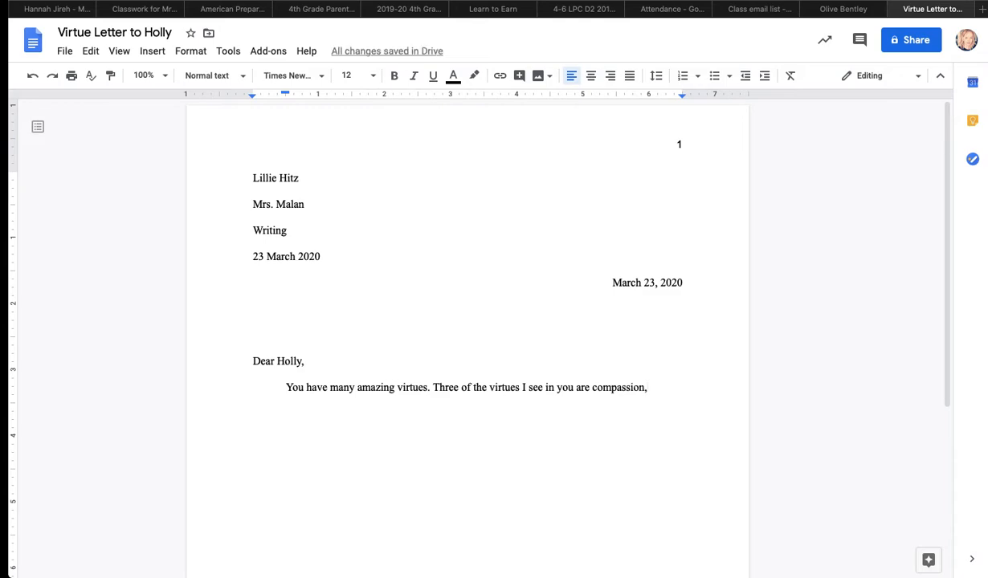
pyautogui.write('creativi')
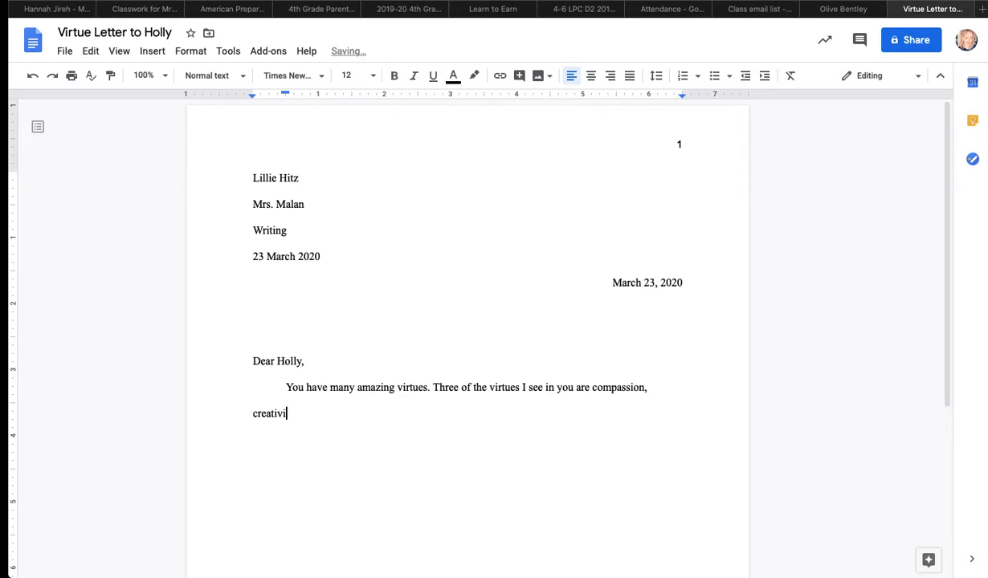
pyautogui.write('ty,')
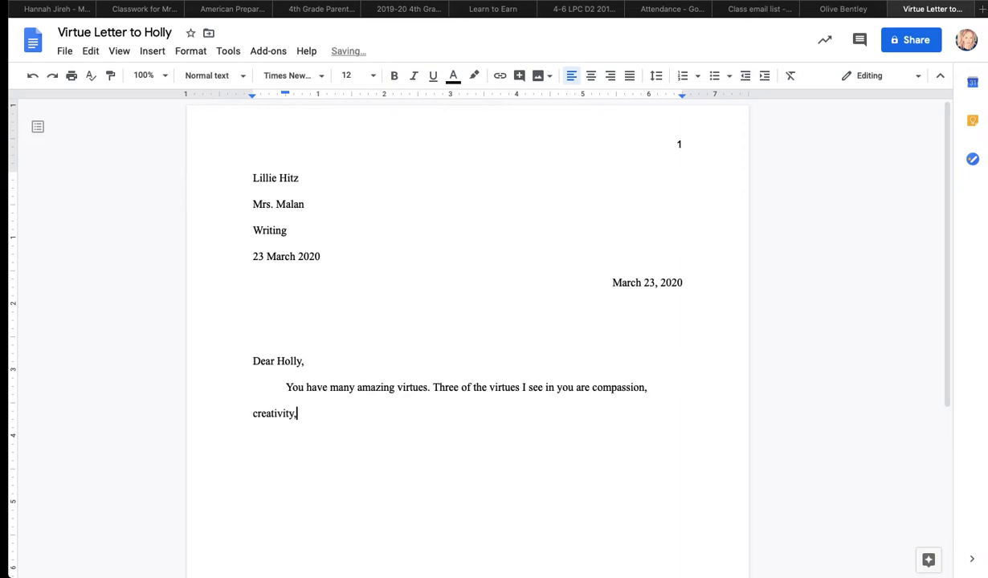
pyautogui.write('and h')
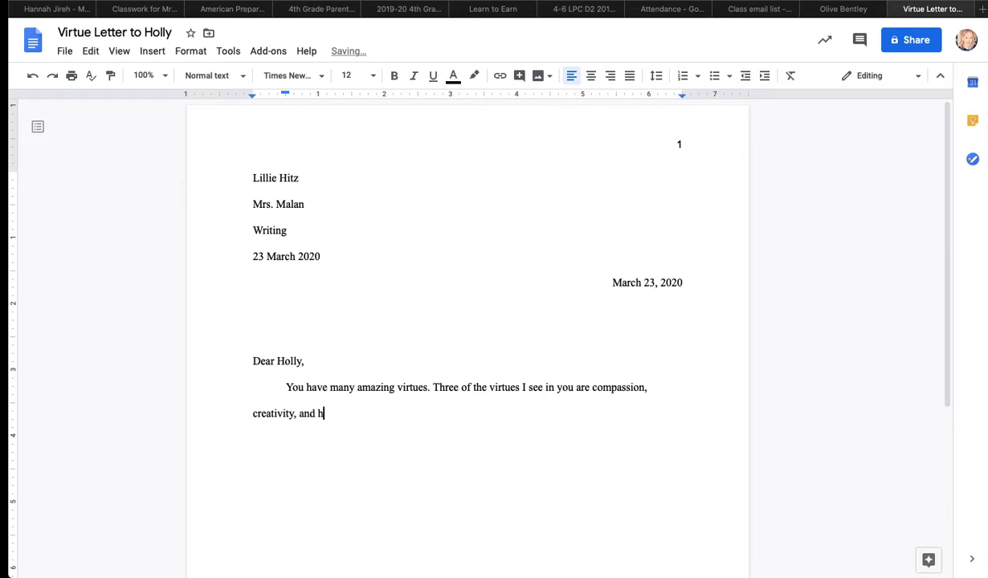
pyautogui.write('onesty.')
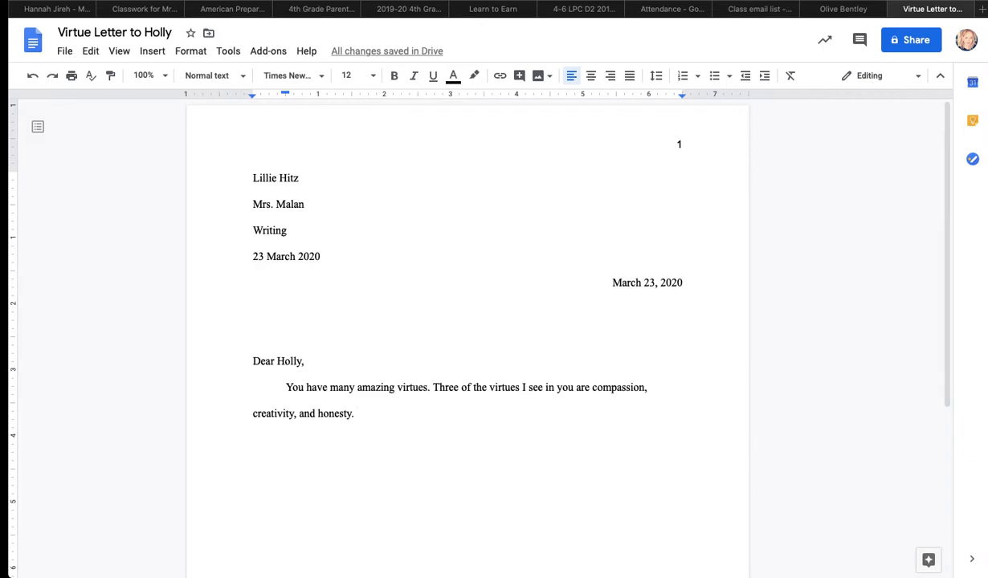
# Write the sentence naming compassion as the first virtue.
pyautogui.write('T')
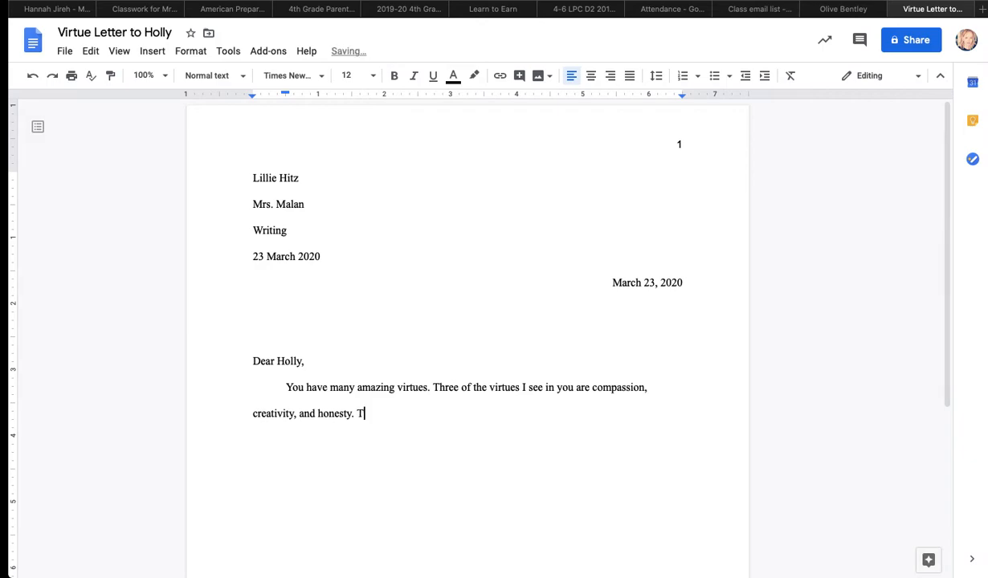
pyautogui.write('he first virt')
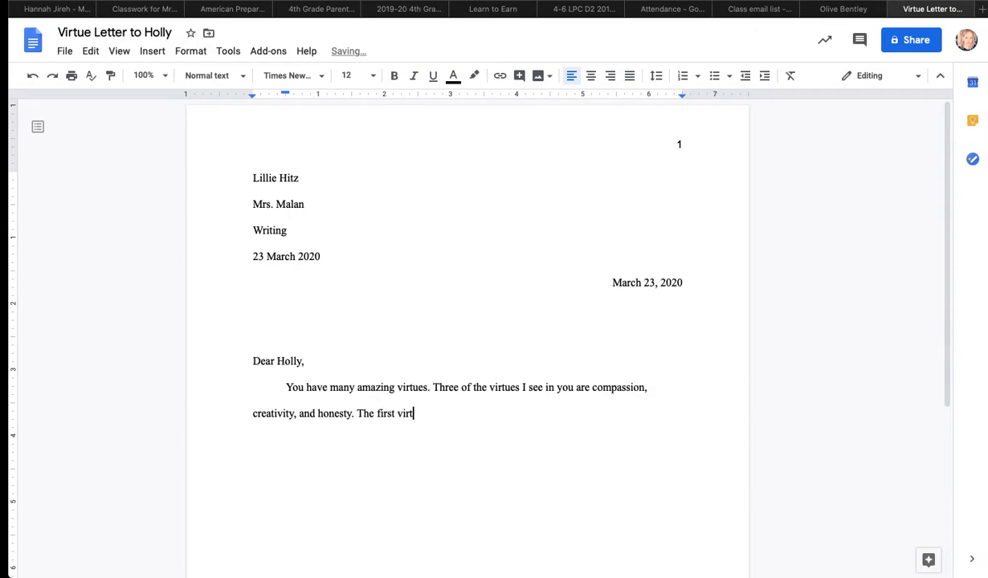
pyautogui.write('ue I like in you is com')
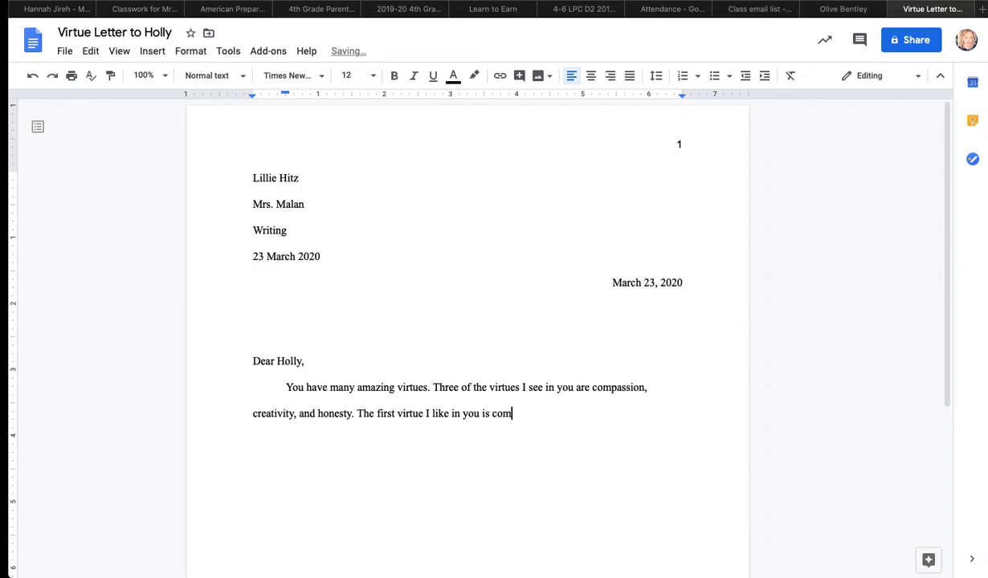
pyautogui.write('passion.')
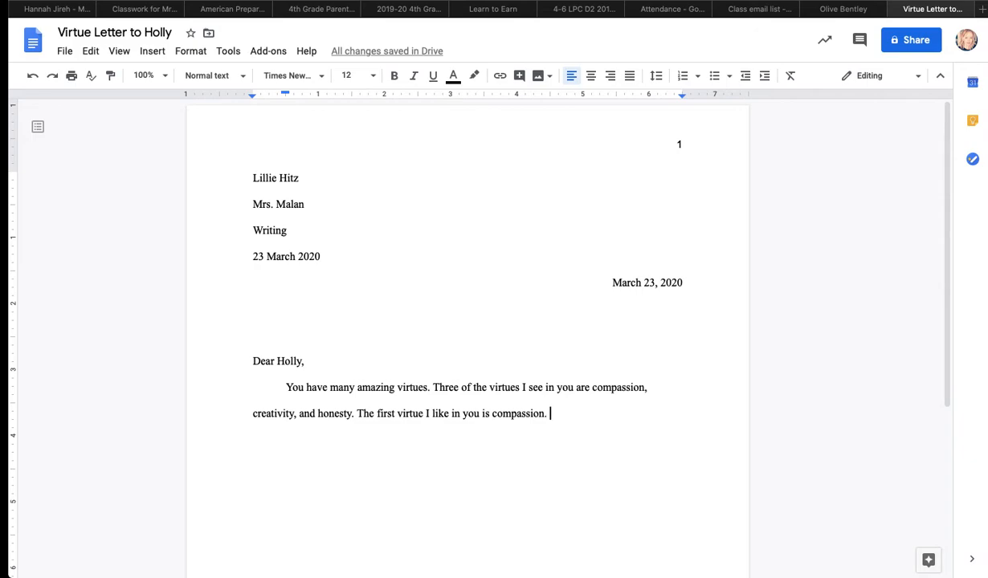
# Explain it through Holly giving child care to healthcare workers at night.
pyautogui.write('I like this about you because')
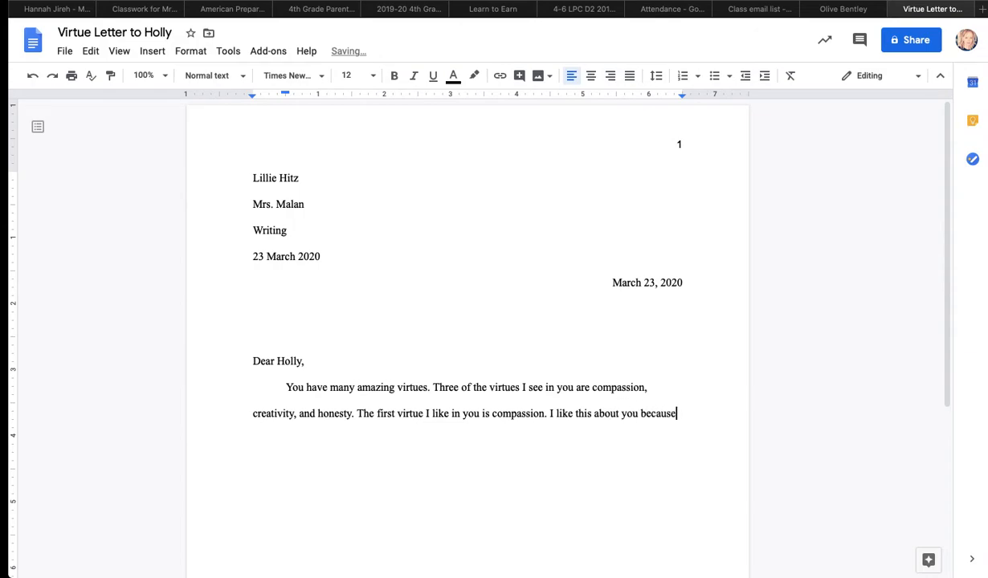
pyautogui.write('" "')
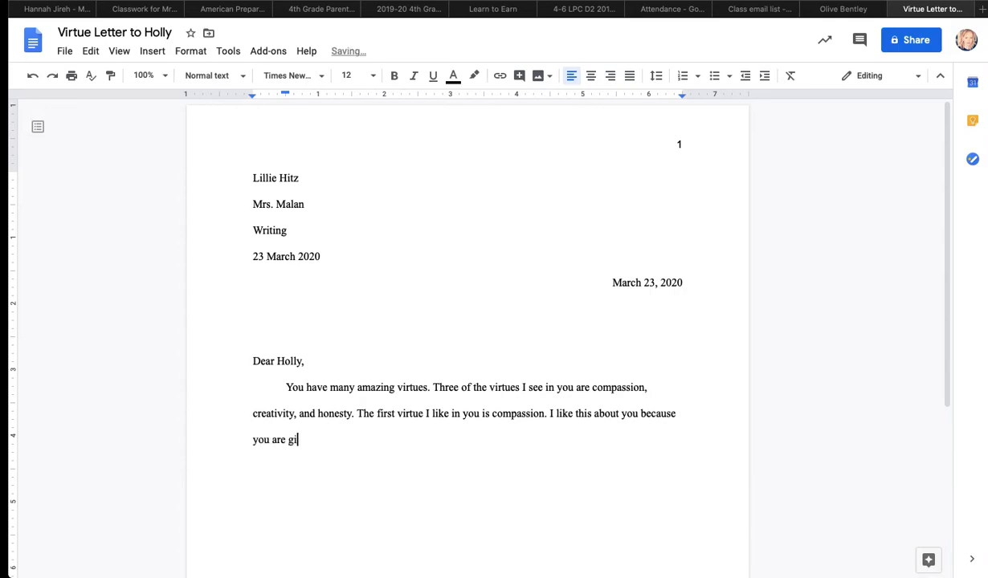
pyautogui.write('ving child')
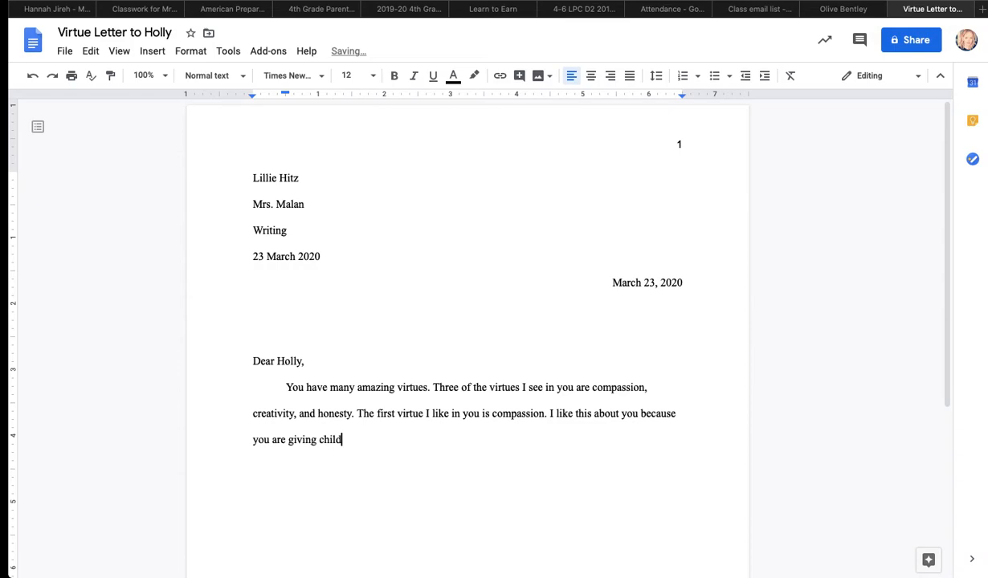
pyautogui.write('care to healthcare wor')
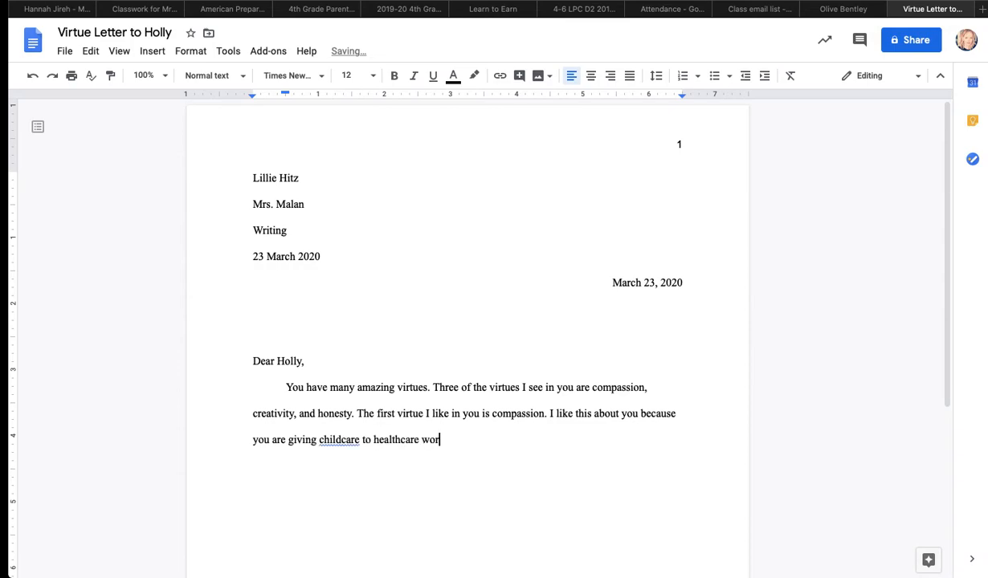
pyautogui.write('kers at night')
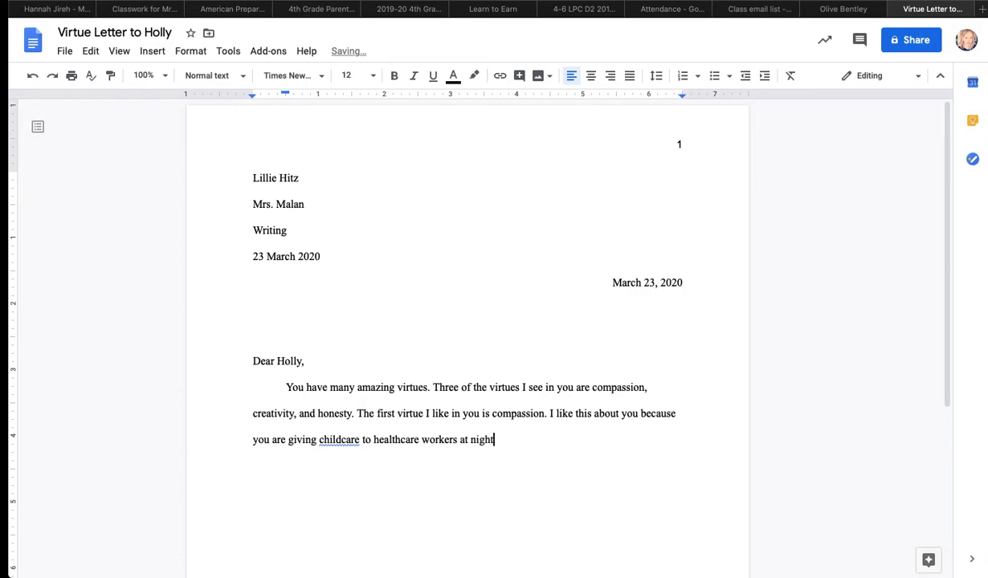
pyautogui.write('.')
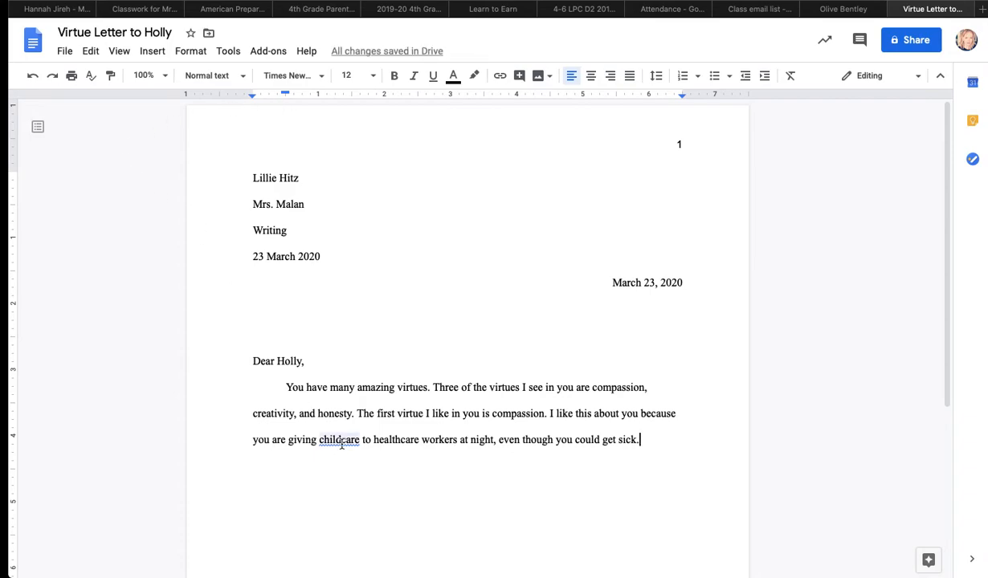
# Accept the spelling suggestion changing 'childcare' to 'child care'.
pyautogui.rightClick(337, 440)
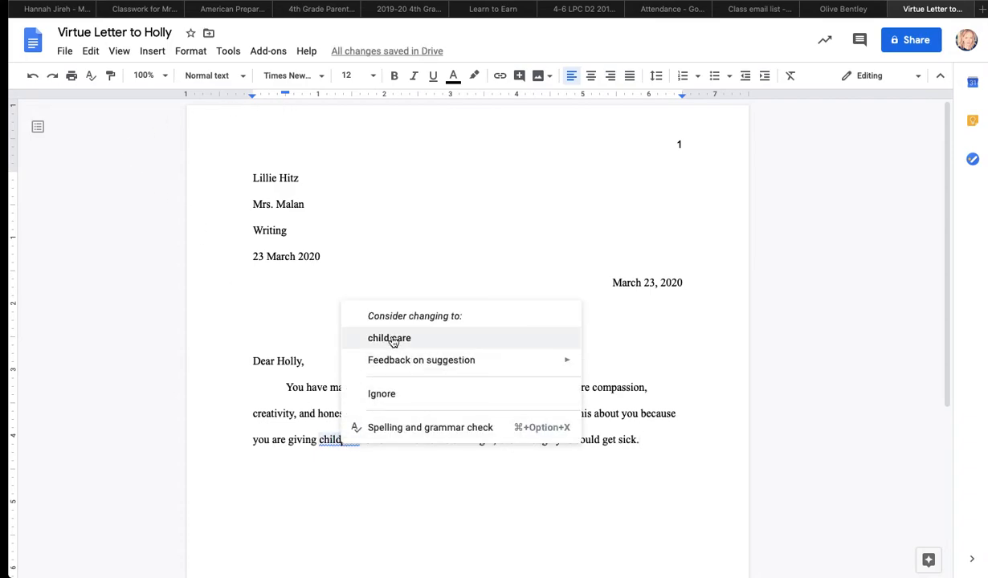
pyautogui.click(389, 337)
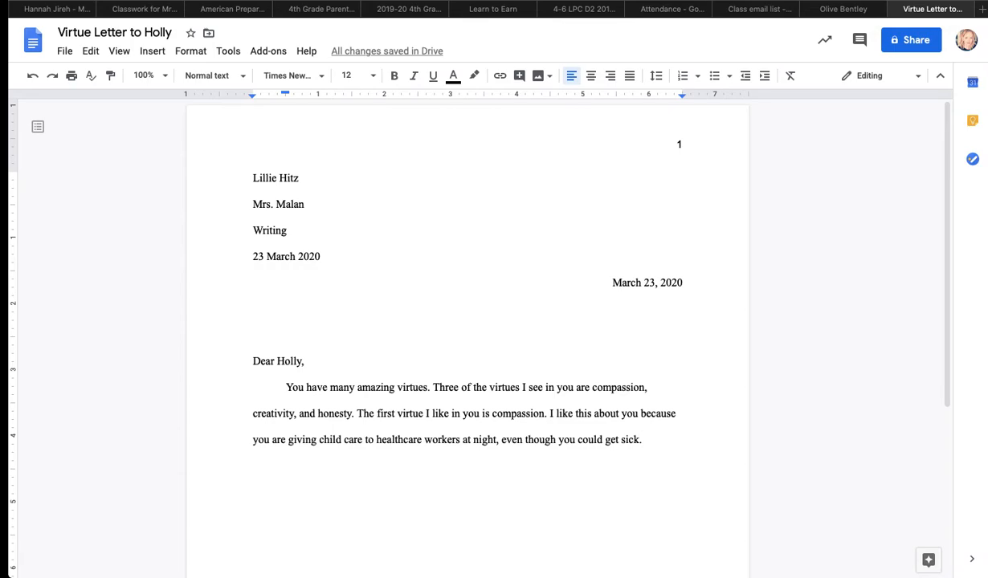
# Write the second-virtue sentences: creativity, with her ideas for making the home beautiful inspiring the writer.
pyautogui.write('The second virtue I see in you is creati')
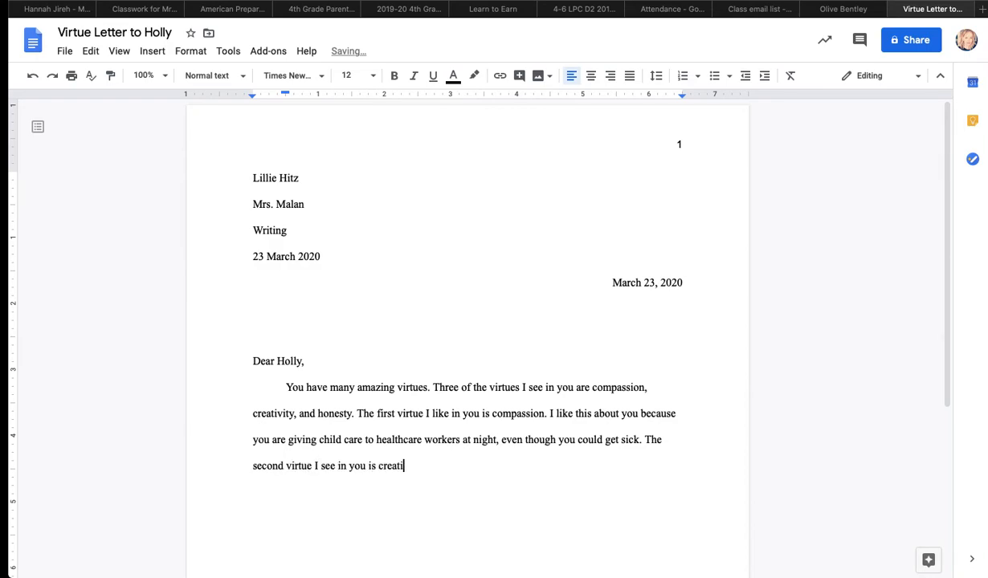
pyautogui.write('vity.')
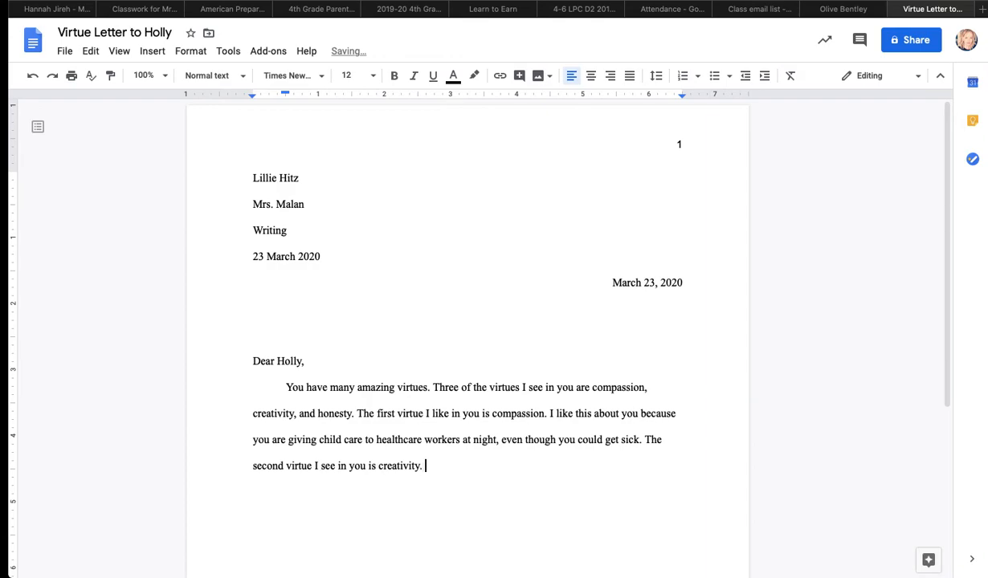
pyautogui.write('I appreciate this virtue')
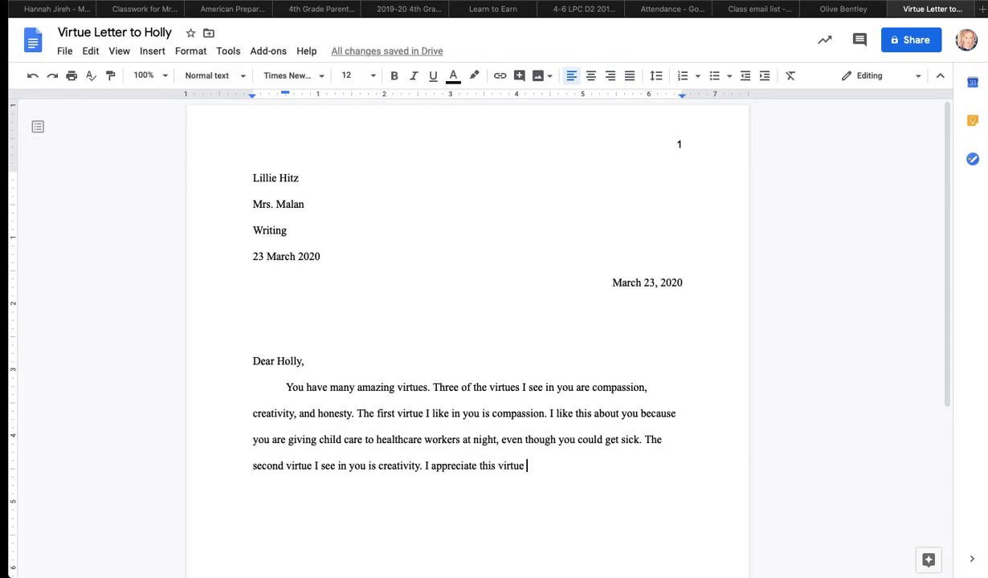
pyautogui.write('you have because')
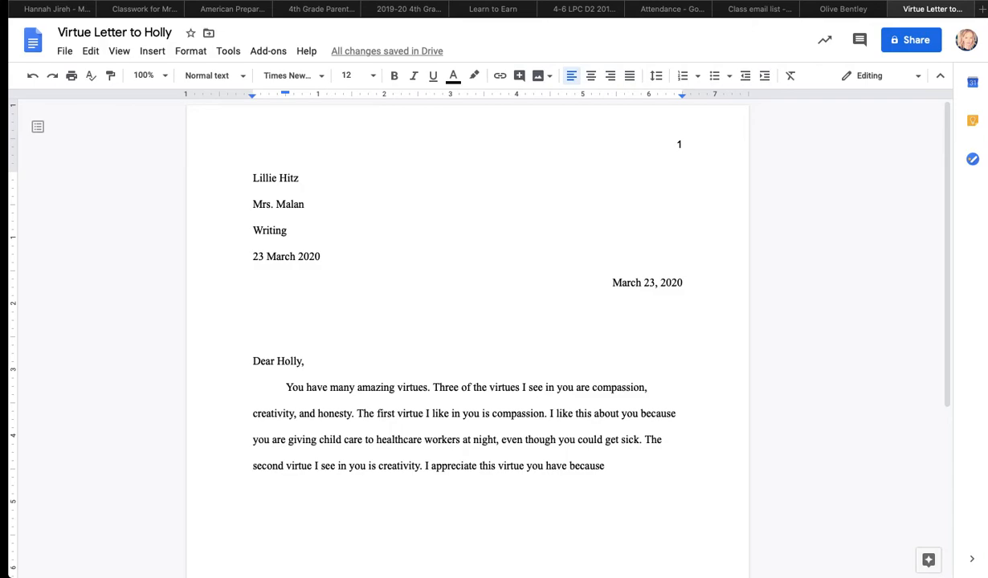
pyautogui.write('the')
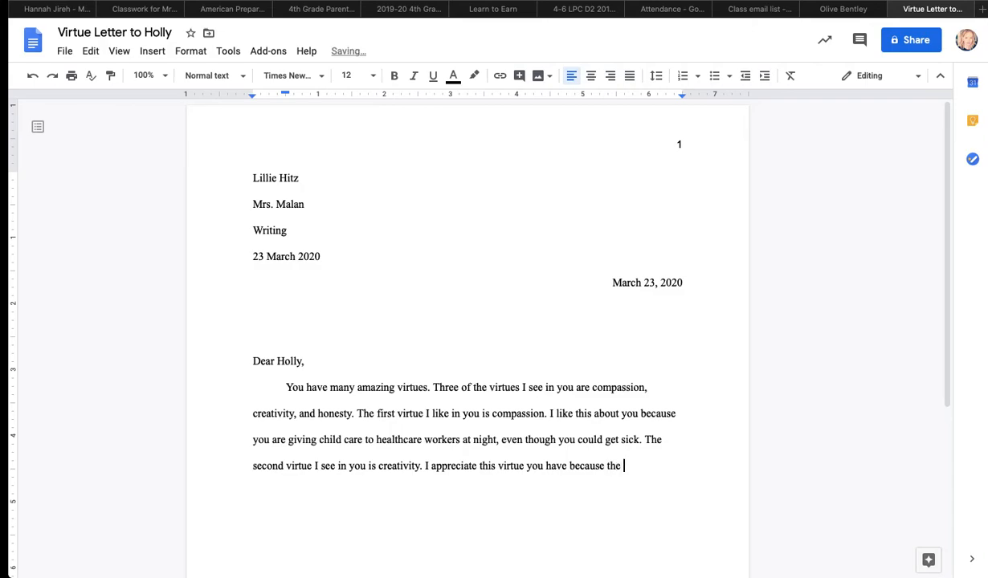
pyautogui.write('ideas you have to make you')
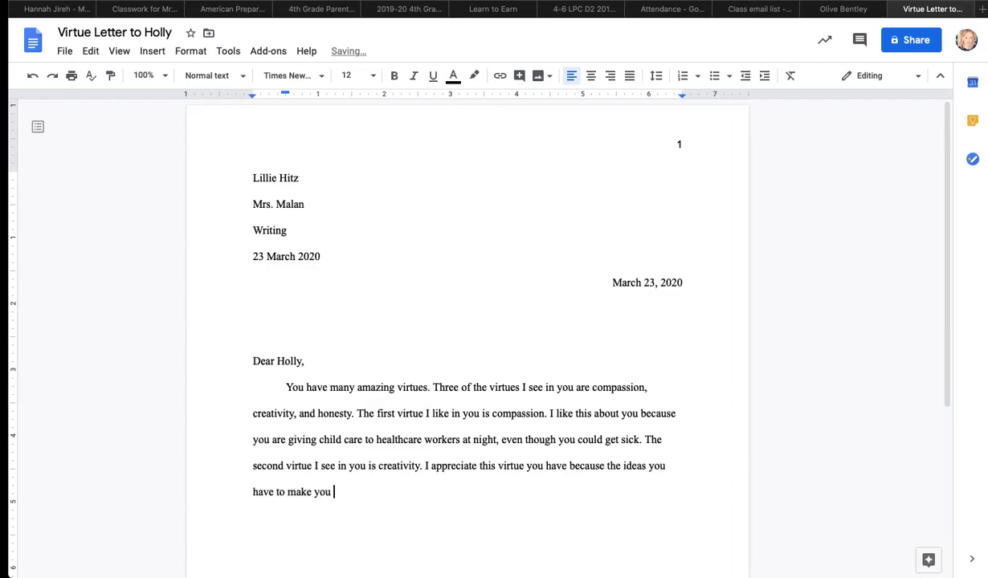
pyautogui.write('r')
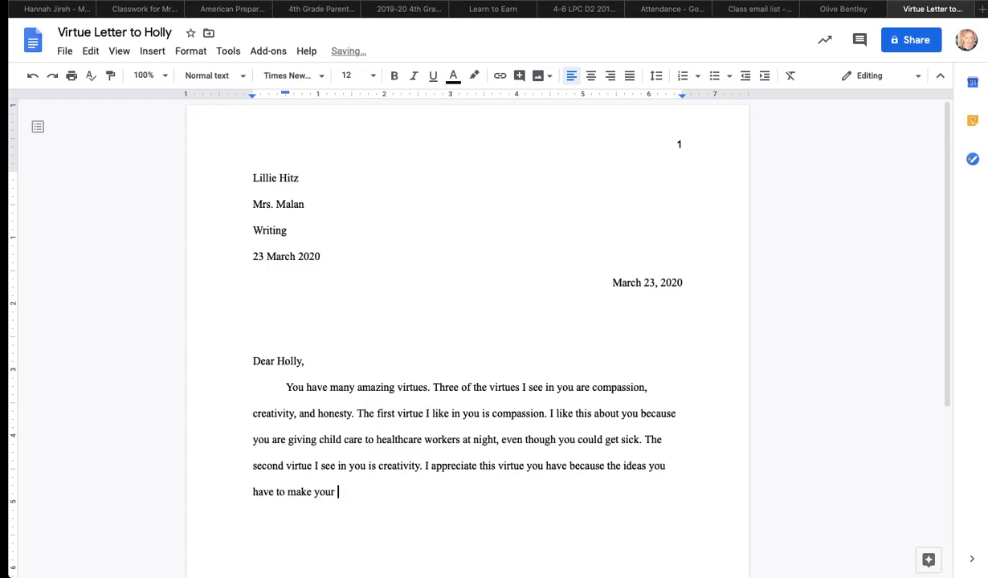
pyautogui.write('home beaut')
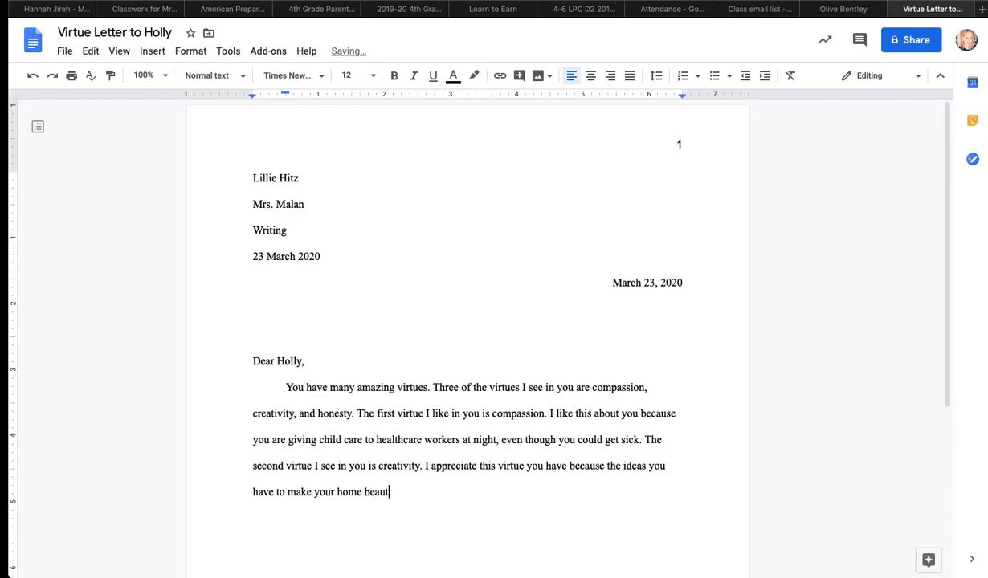
pyautogui.write('iful')
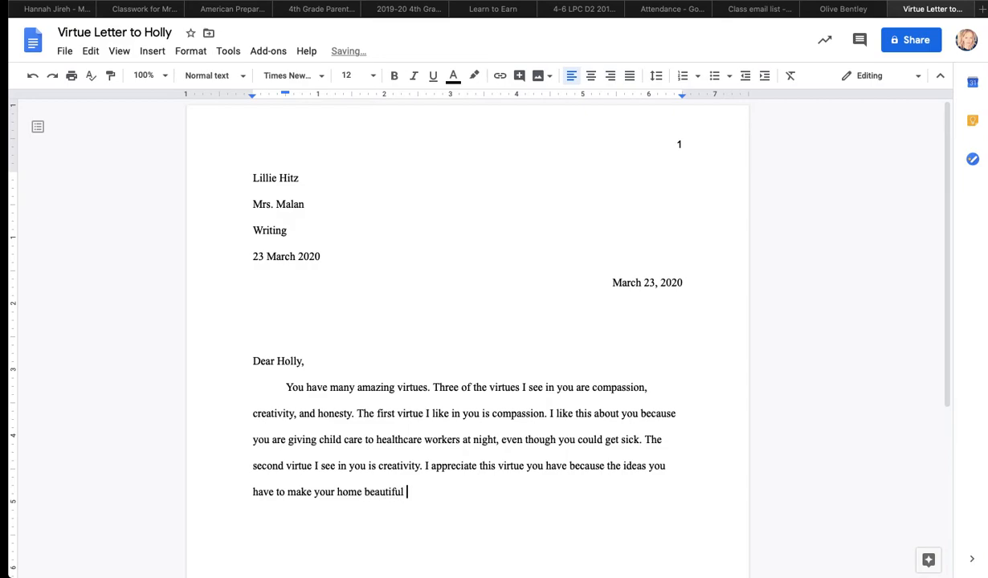
pyautogui.write('inspire me to do the sam')
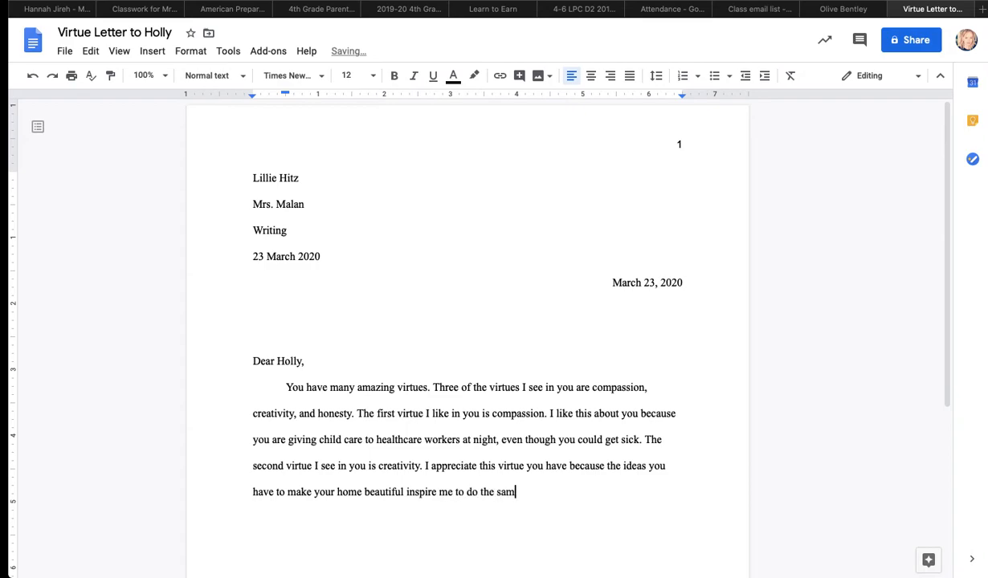
pyautogui.write('e.')
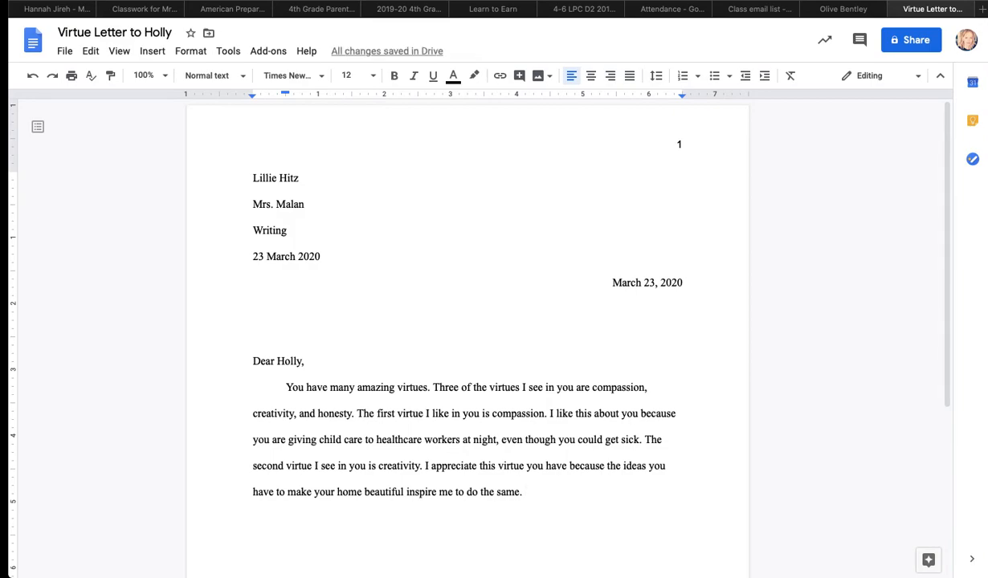
# Write the third-virtue sentences: honesty, being honest in what she says and does even when it's hard.
pyautogui.write('The t')
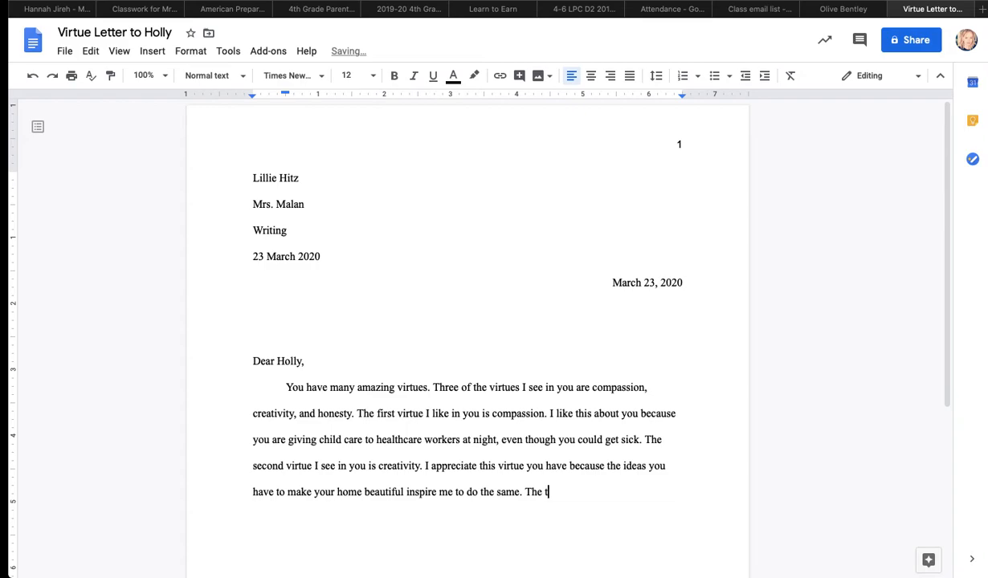
pyautogui.write('hird virtue I')
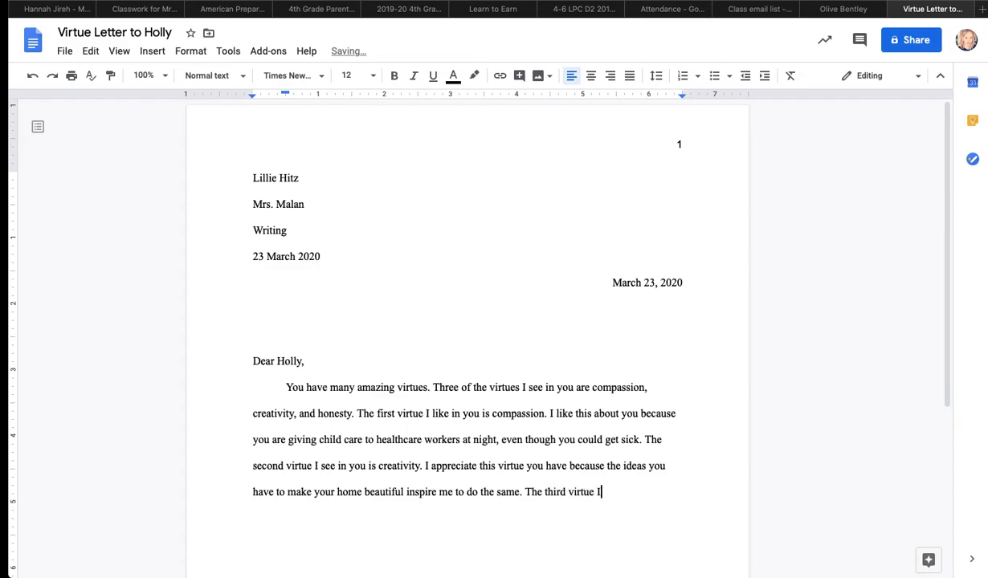
pyautogui.write('like in you is')
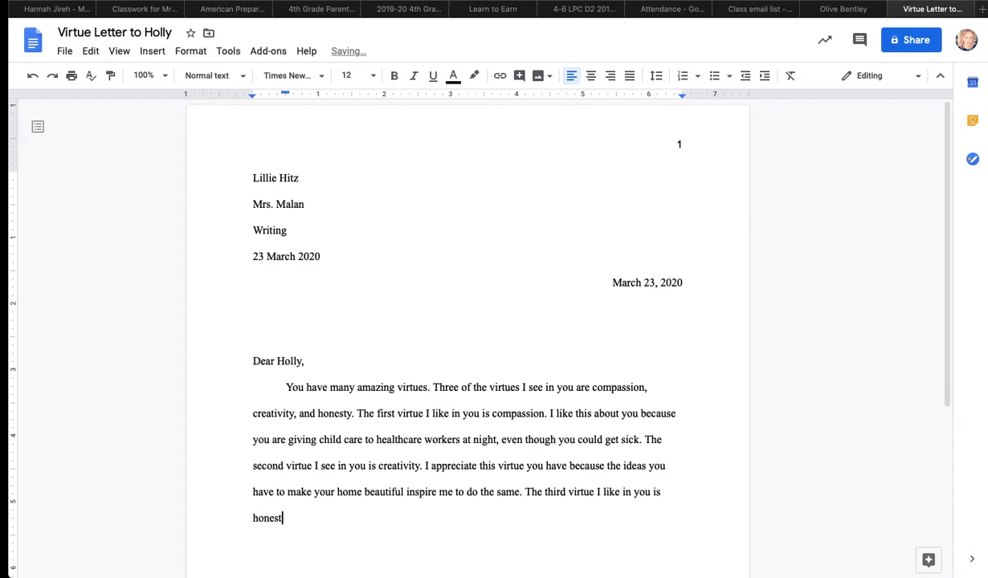
pyautogui.write('y.')
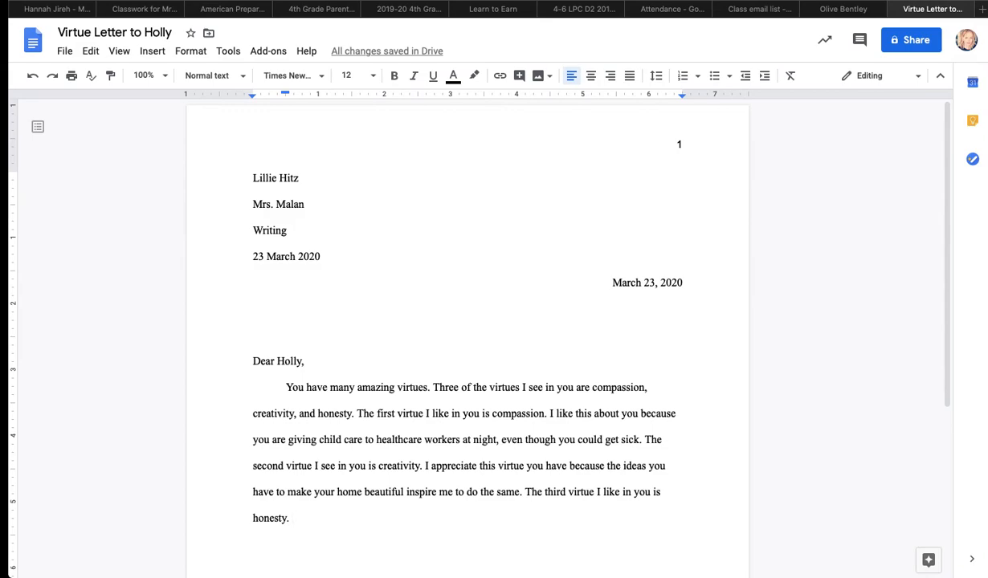
pyautogui.write('I enjoy this about you because')
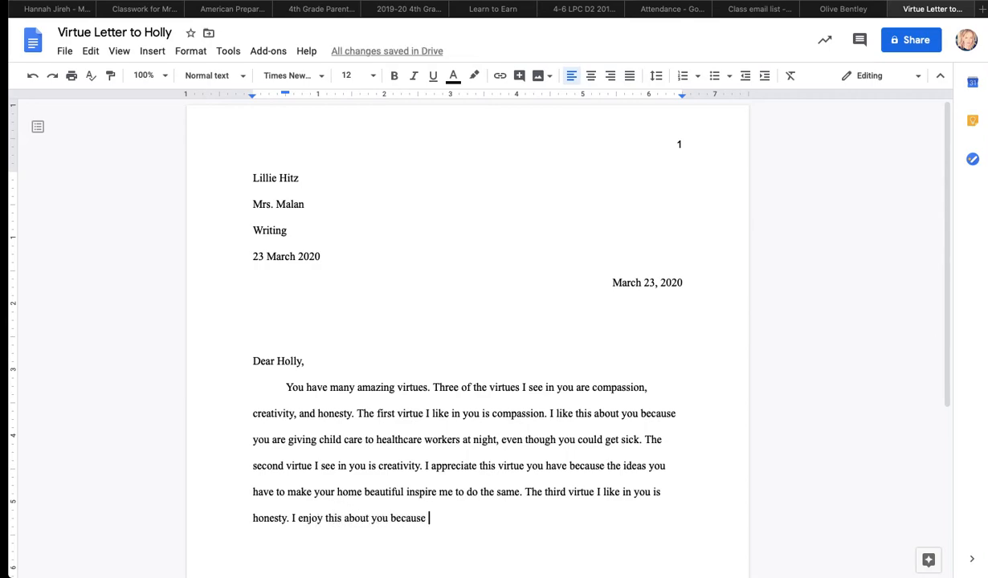
pyautogui.write('you are honest in everything you s')
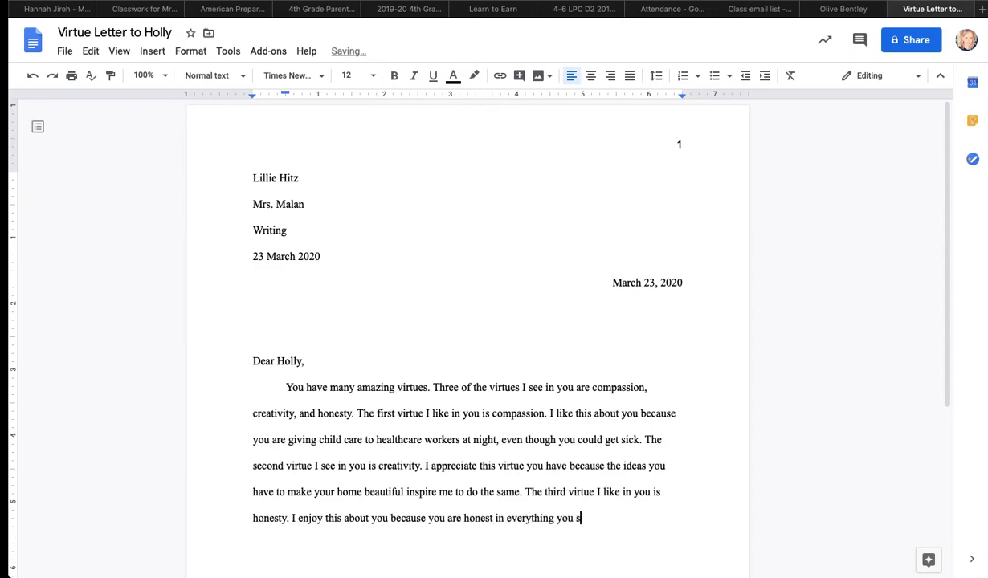
pyautogui.write('ay and do')
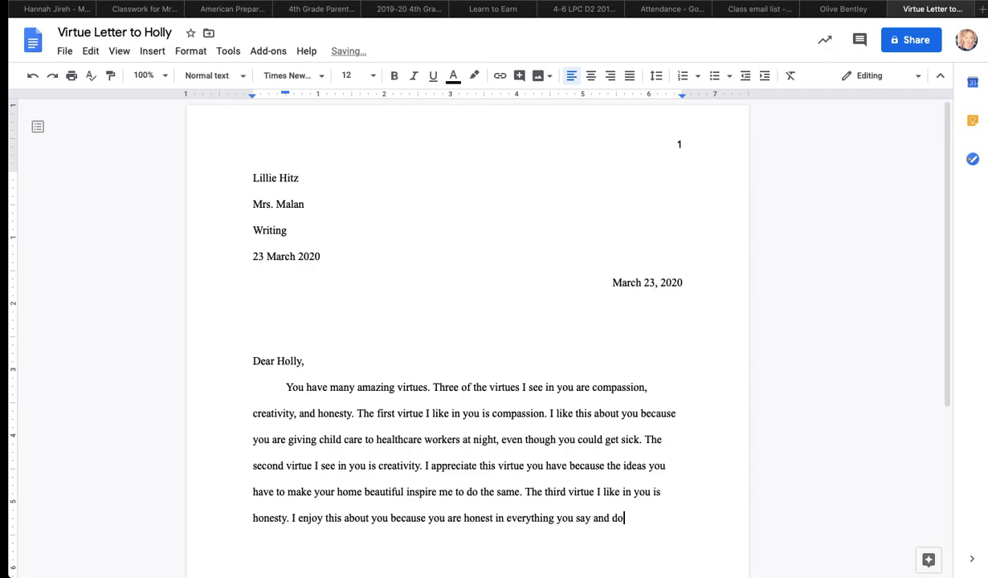
pyautogui.write(', even whe')
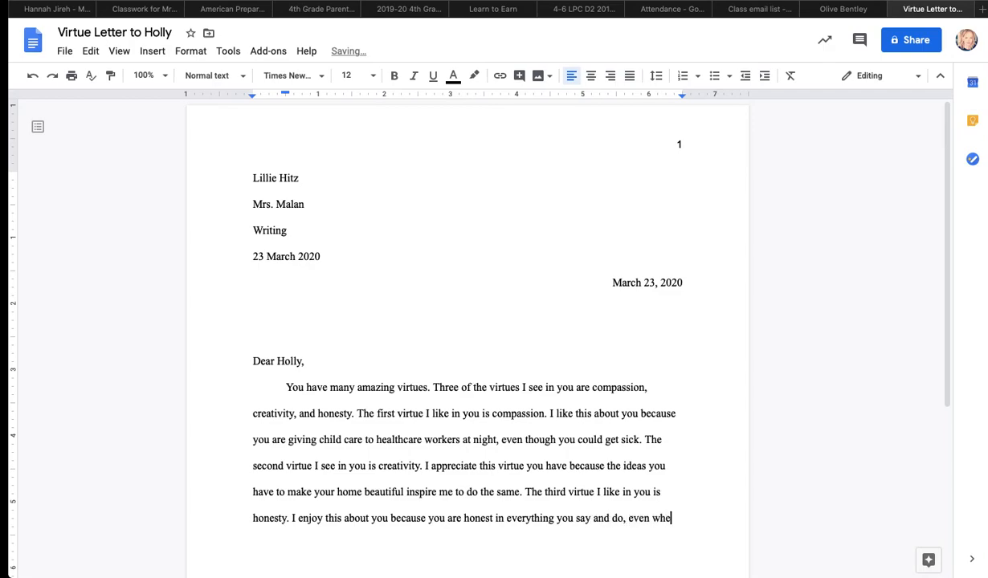
pyautogui.write("n it's")
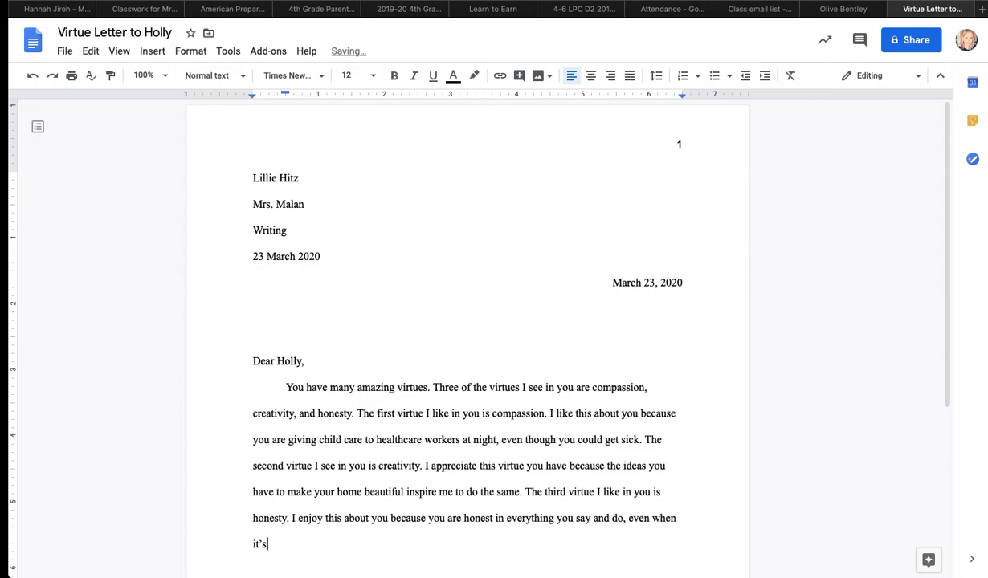
pyautogui.write('" "')
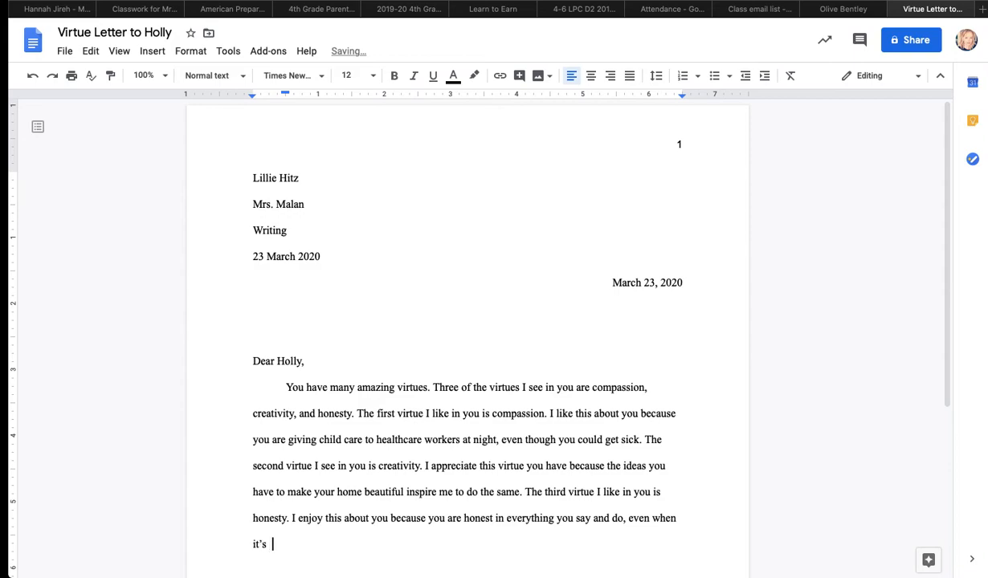
pyautogui.write('hard.')
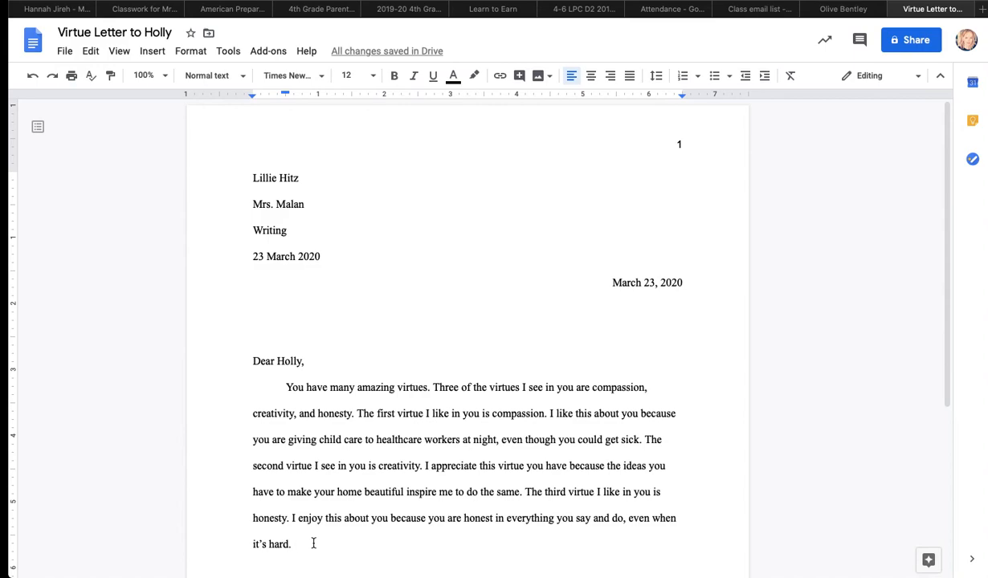
# Conclude: 'You are an incredible friend, with many impressive virtues' and that the writer is grateful.
pyautogui.write('You are an')
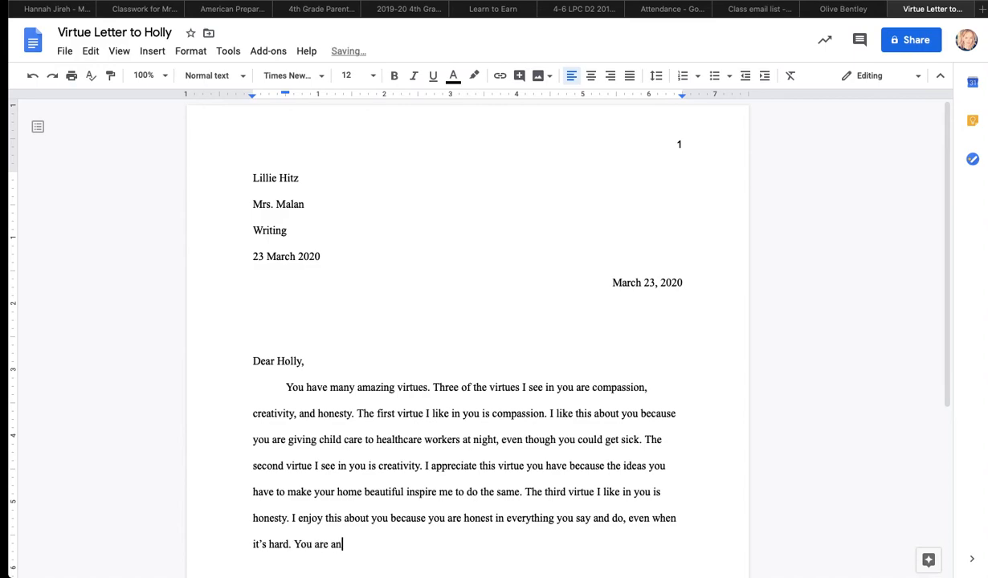
pyautogui.write('incredib')
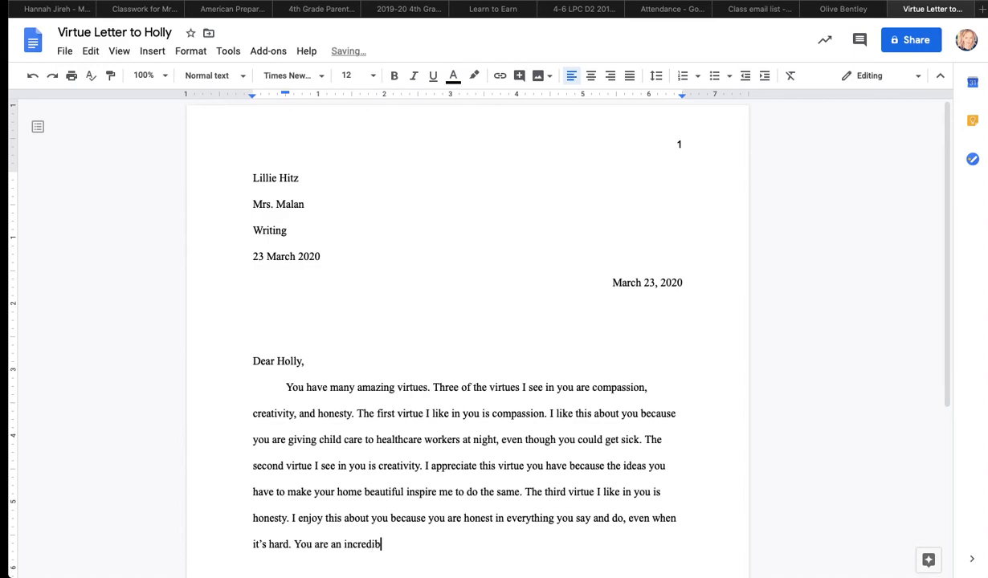
pyautogui.write('le friend,')
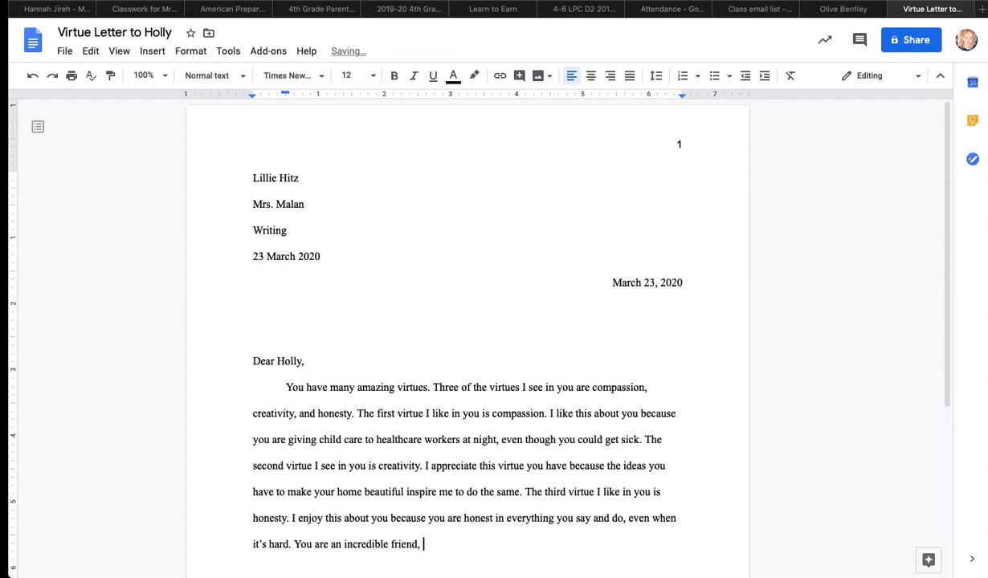
pyautogui.write('with man')
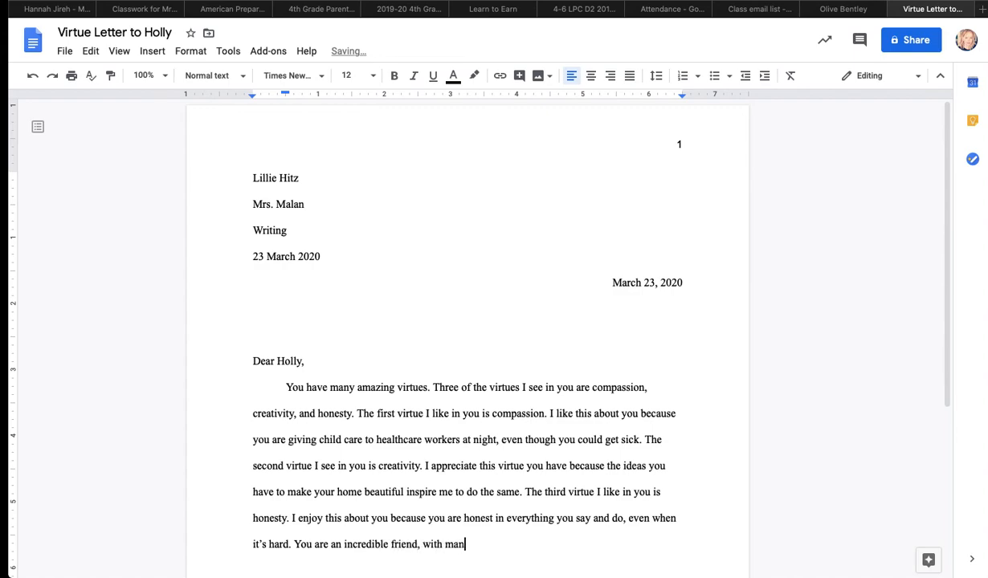
pyautogui.write('y impressive')
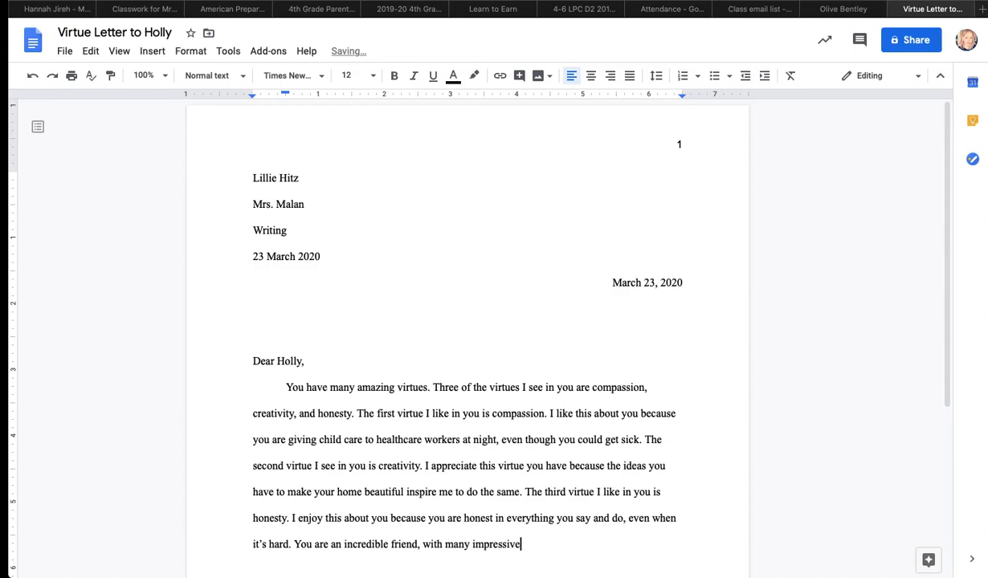
pyautogui.write('virt')
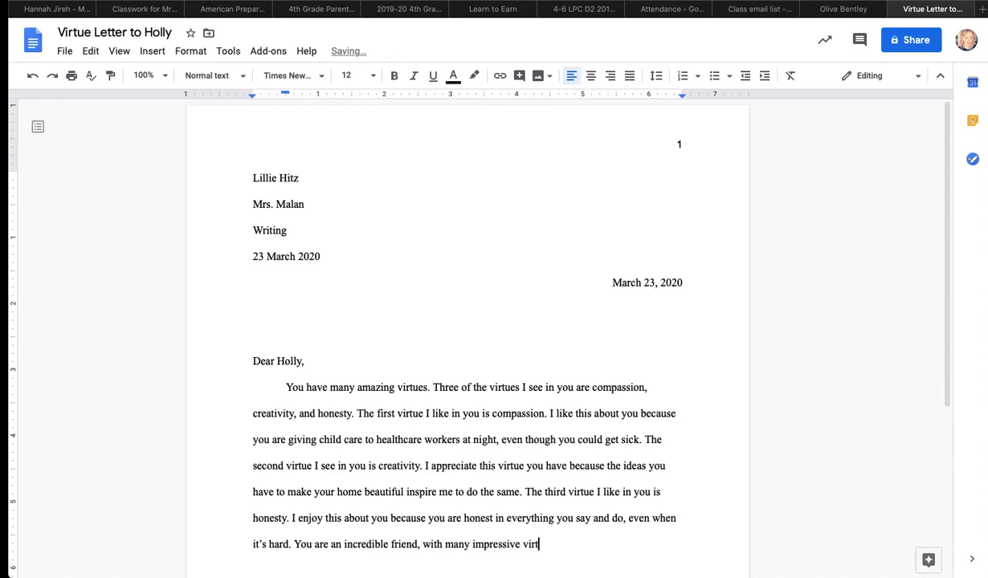
pyautogui.write('ues. I am')
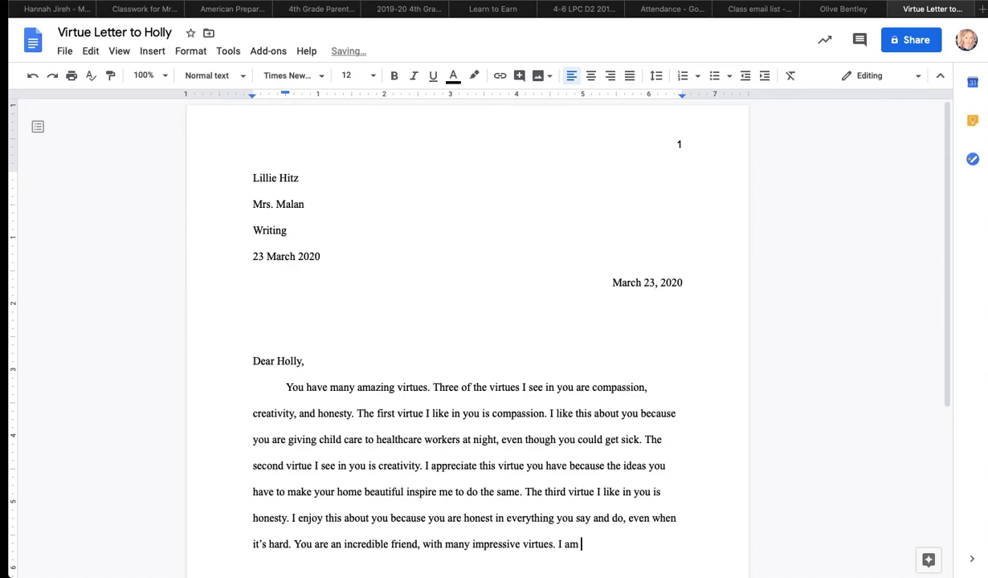
pyautogui.write('grateful to know you')
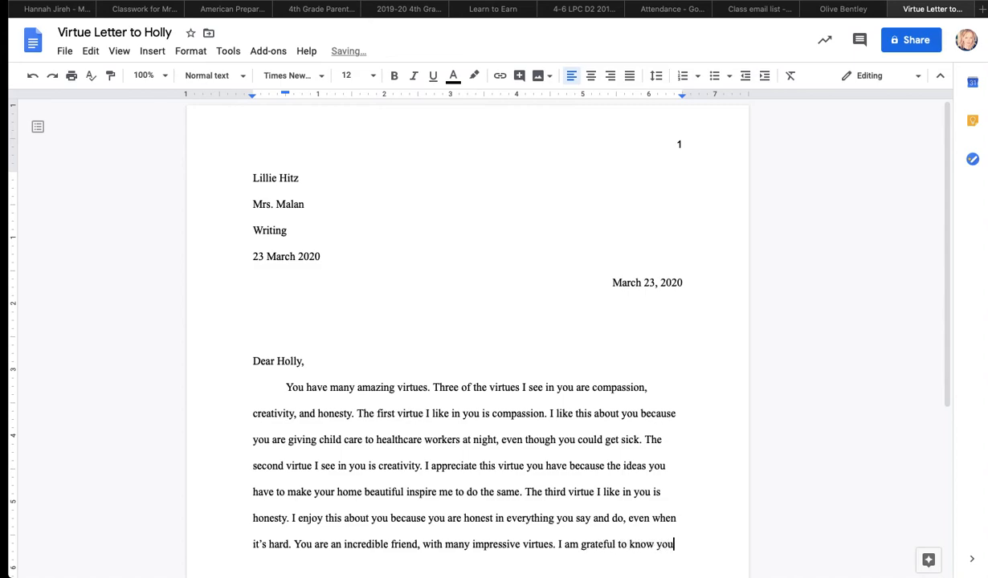
pyautogui.write('.')
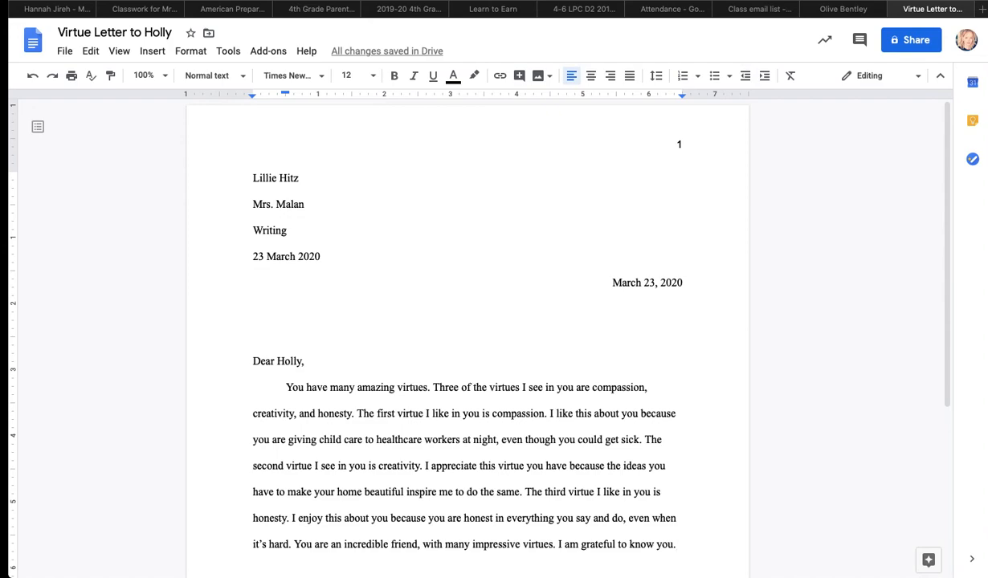
# Add a right-aligned 'Sincerely,' closing line below the paragraph.
pyautogui.scroll(-3)
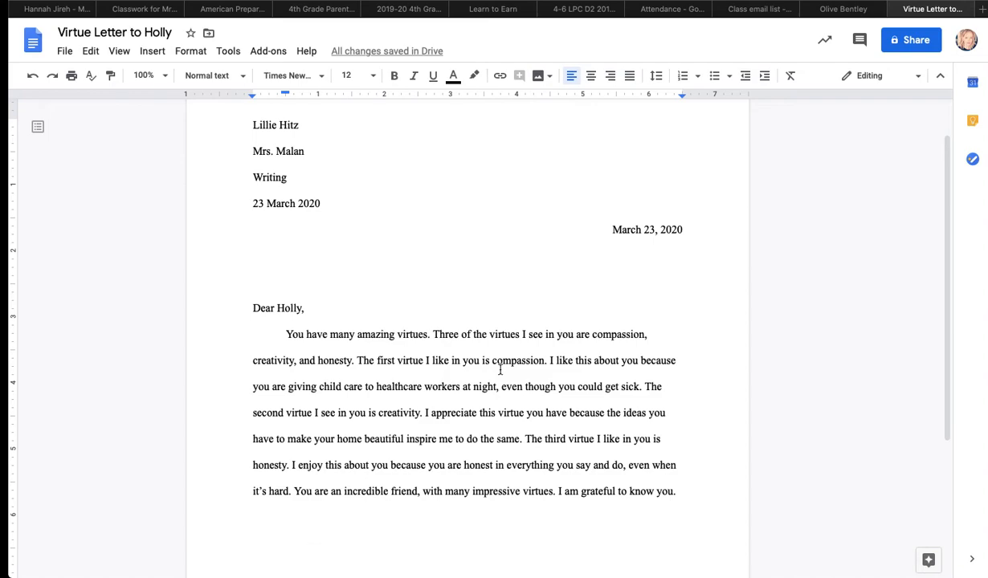
pyautogui.moveTo(610, 75)
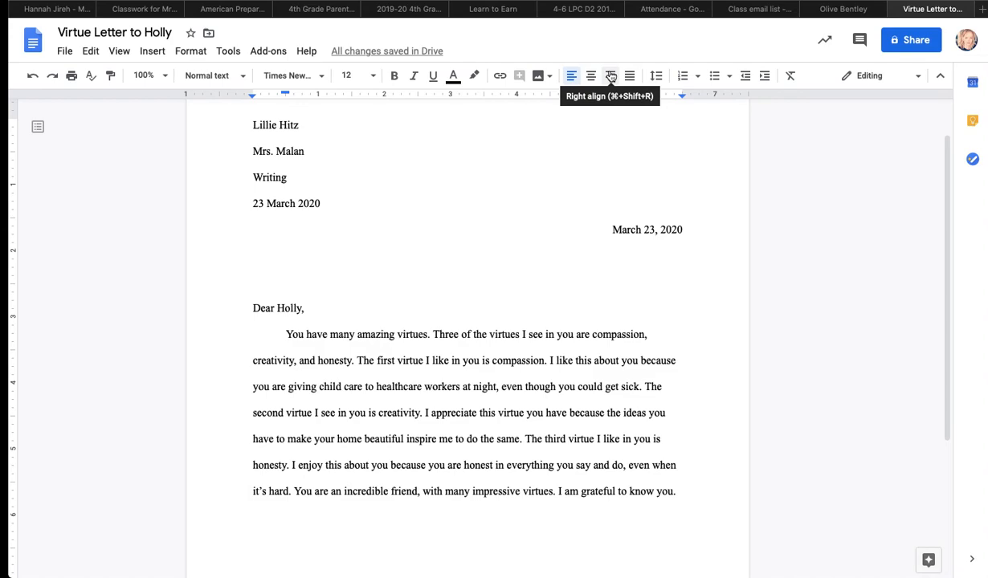
pyautogui.click(612, 76)
pyautogui.write('Sincerely')
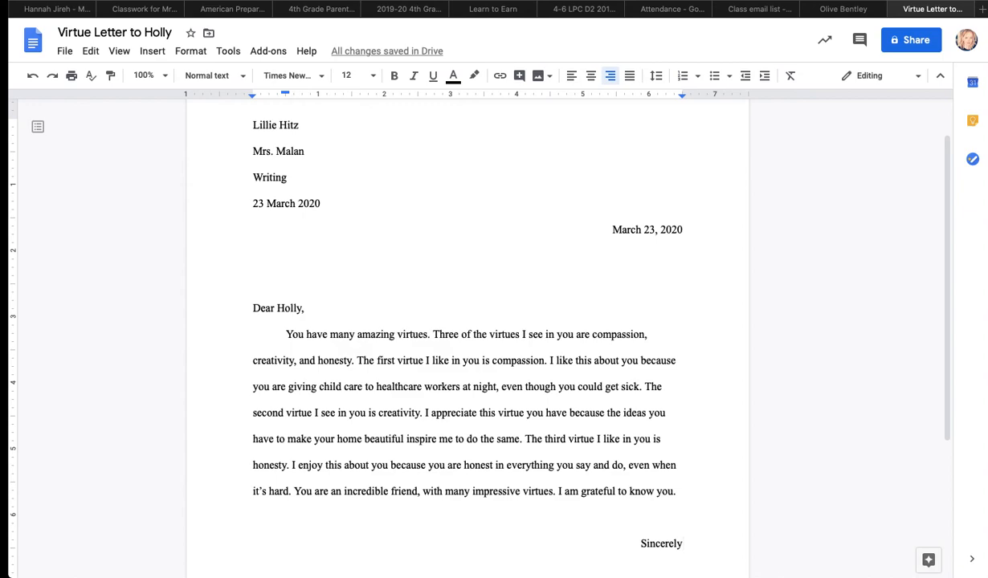
pyautogui.write(',')
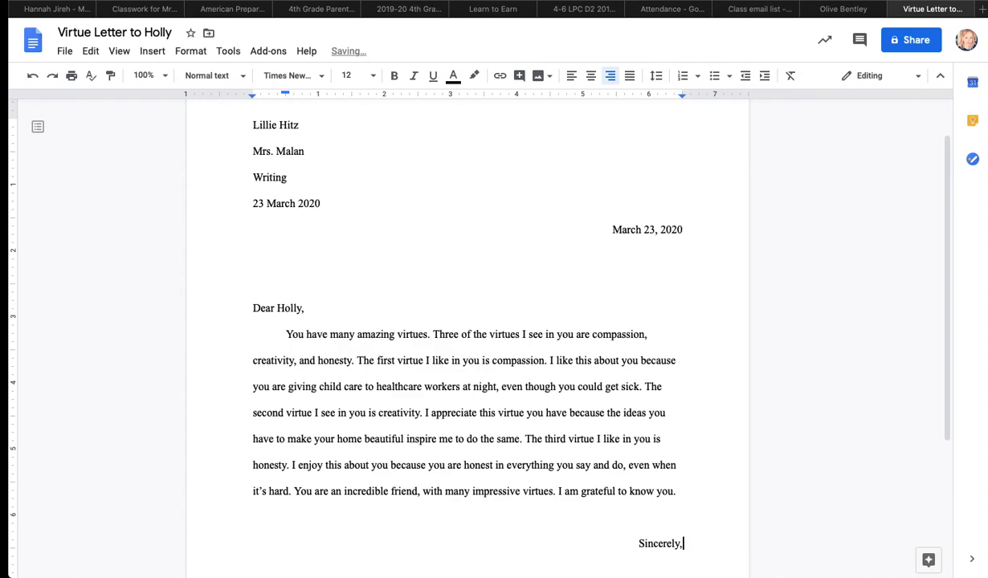
pyautogui.scroll(-3)
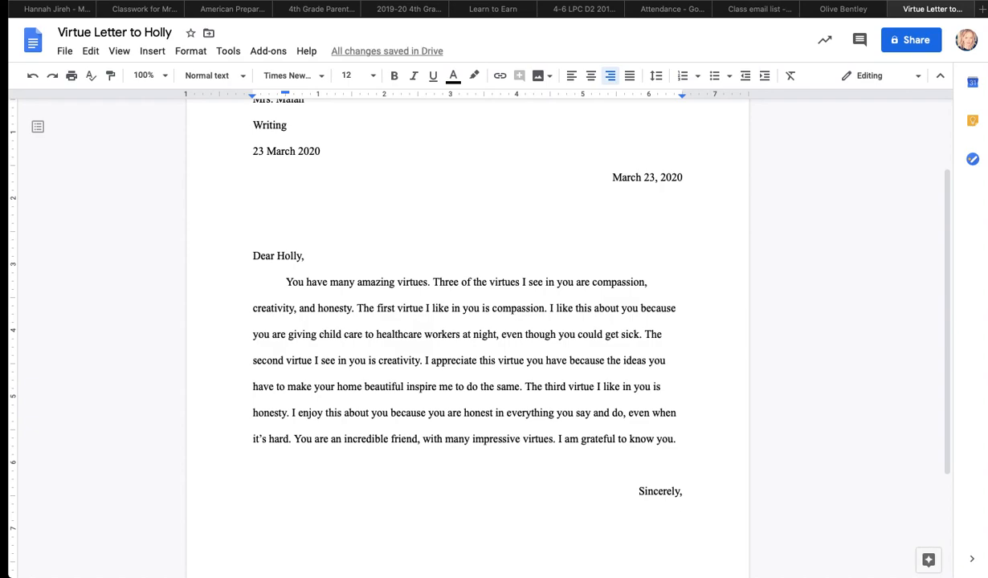
pyautogui.write('Lilli')
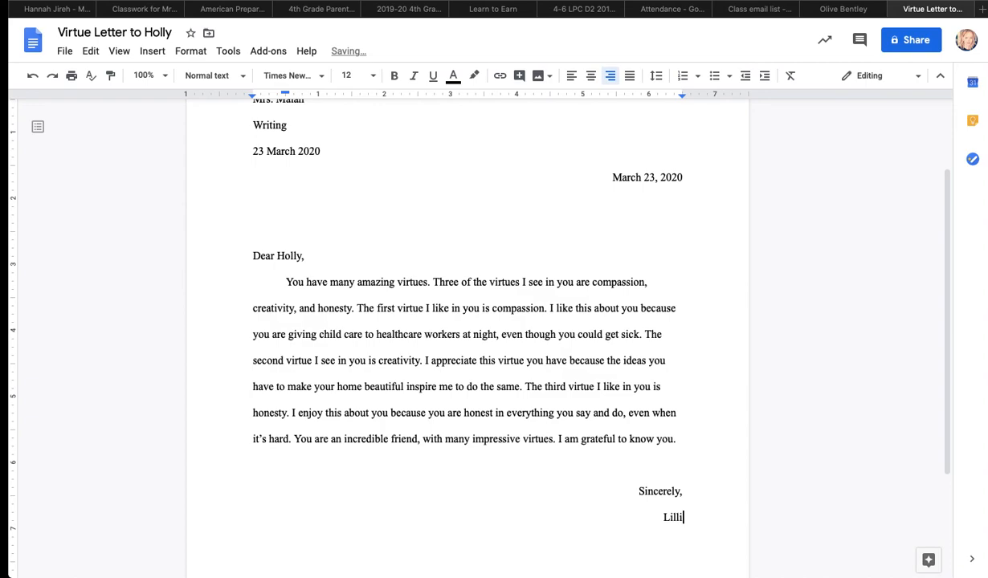
pyautogui.write('e Hitz')
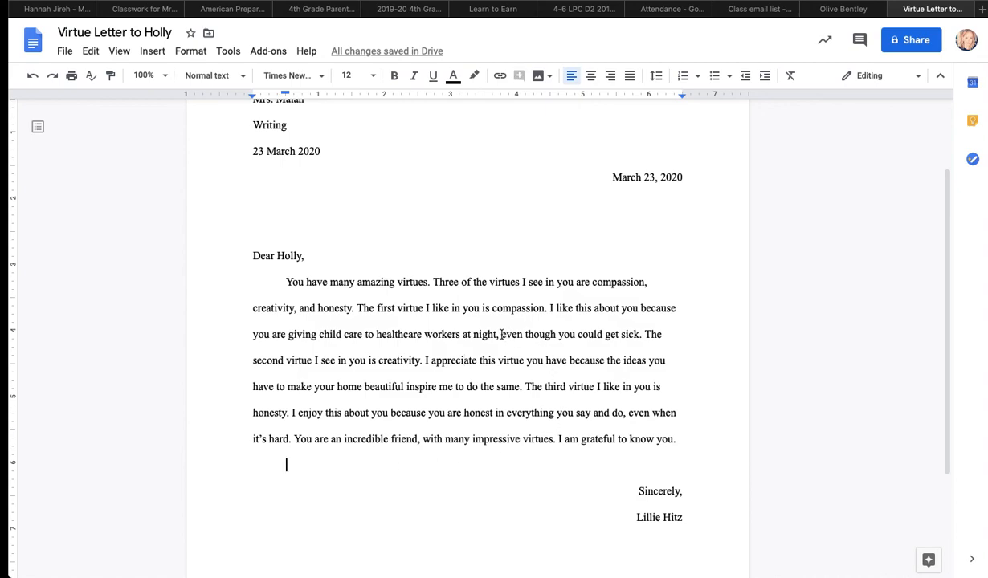
pyautogui.moveTo(424, 367)
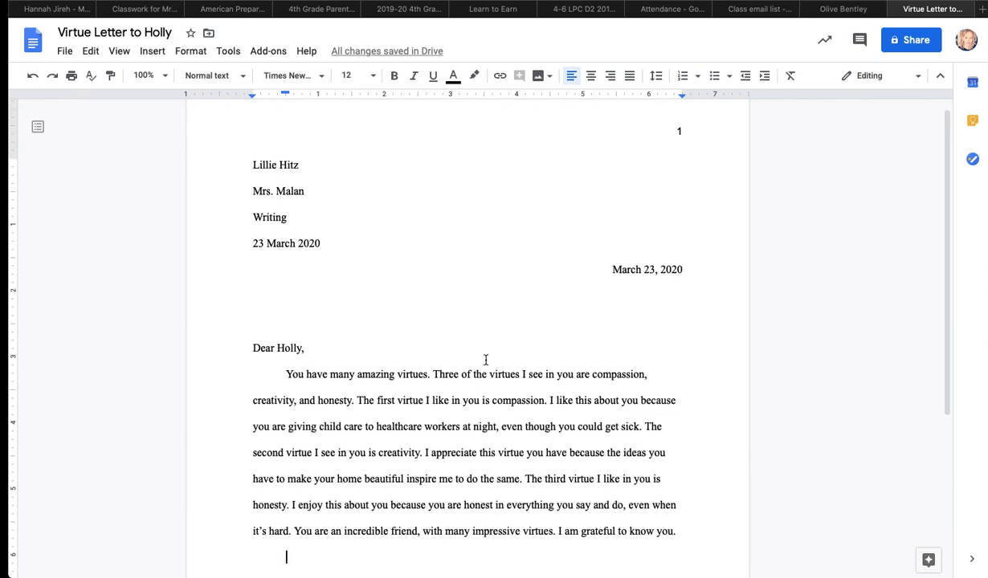
pyautogui.scroll(-3)
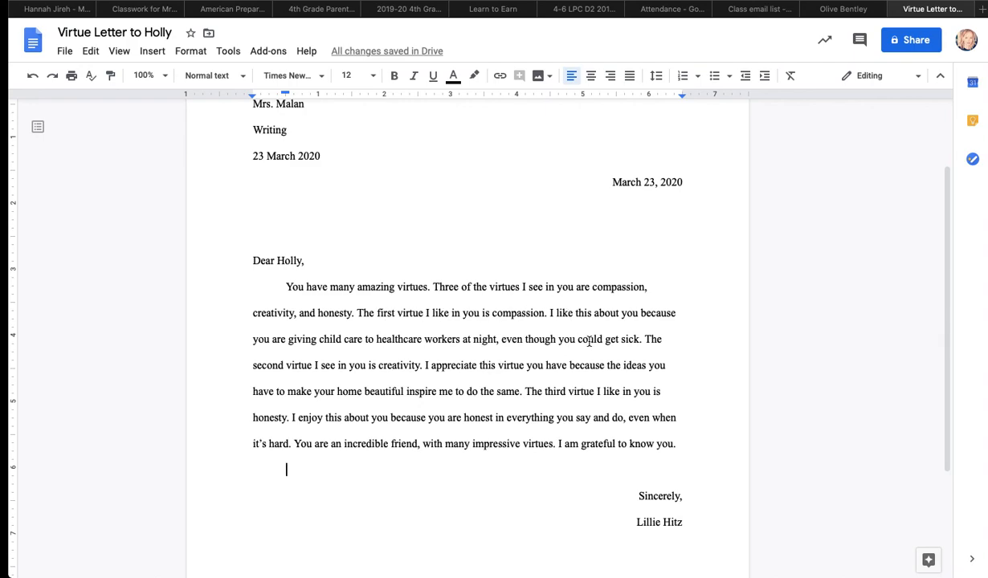
pyautogui.moveTo(369, 318)
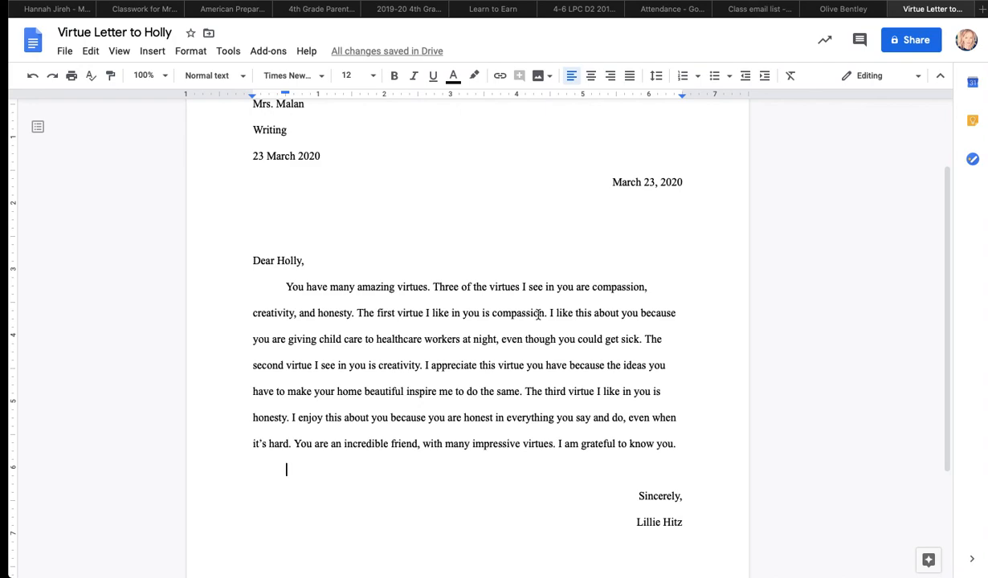
pyautogui.moveTo(604, 308)
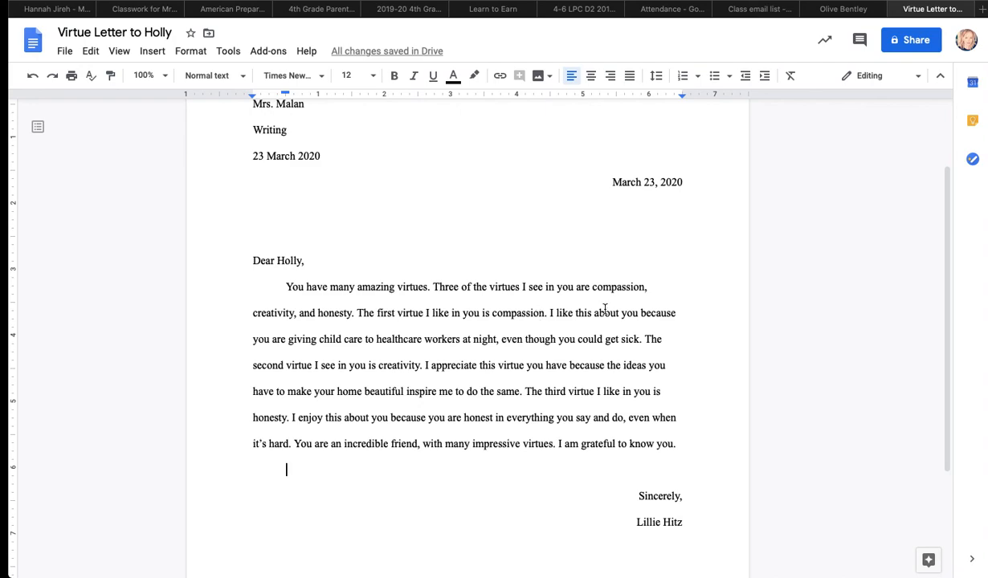
pyautogui.moveTo(587, 289)
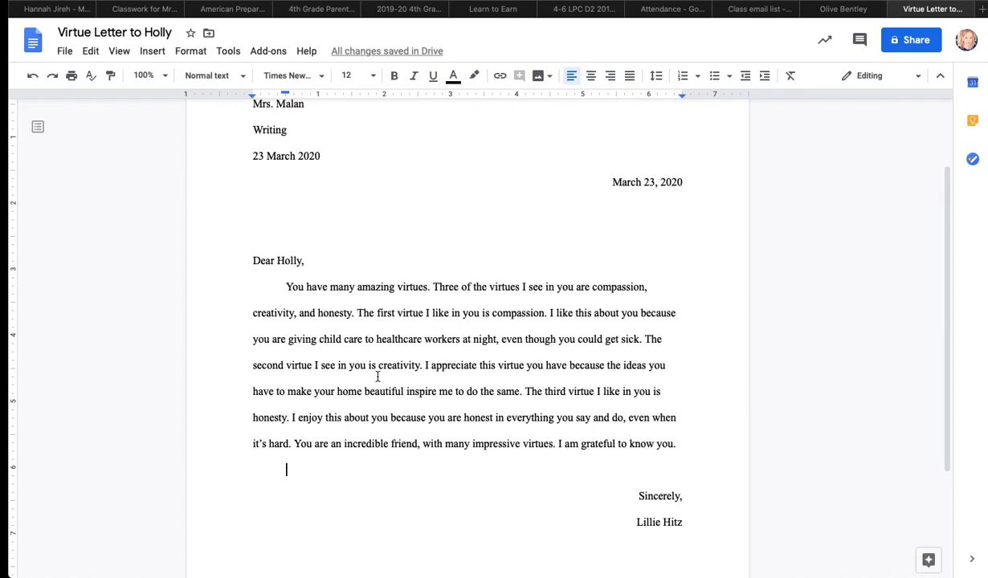
pyautogui.moveTo(417, 424)
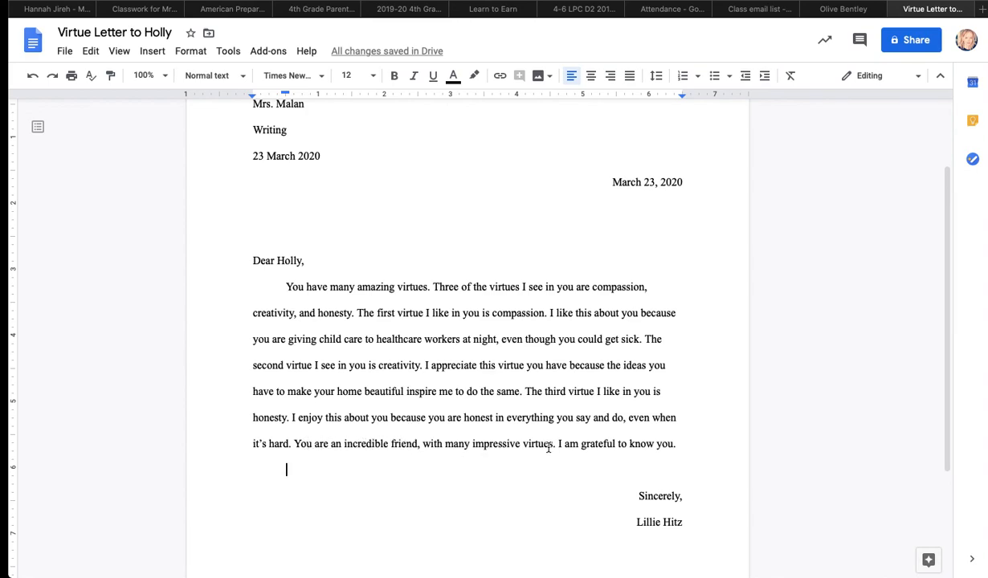
pyautogui.moveTo(676, 353)
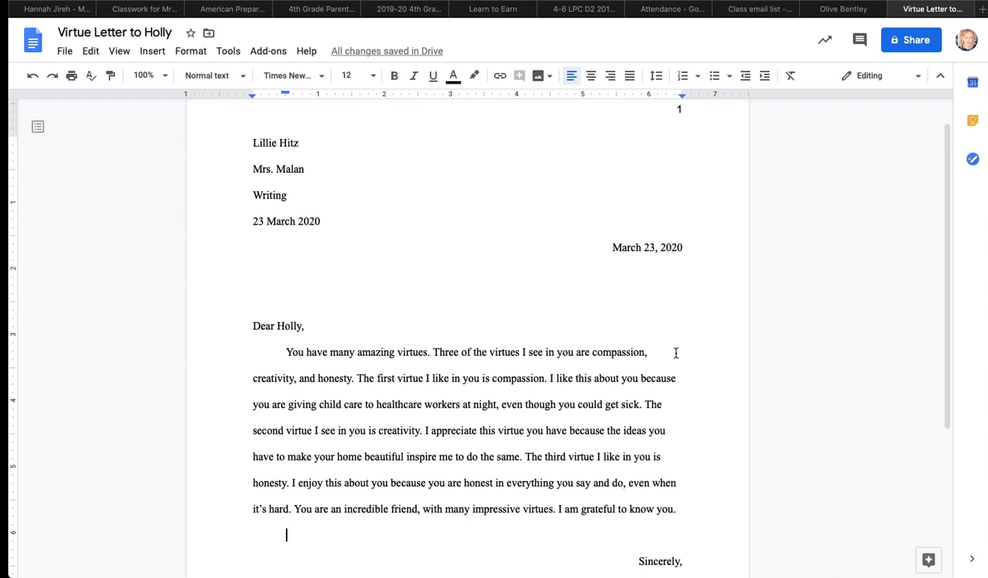
pyautogui.scroll(-3)
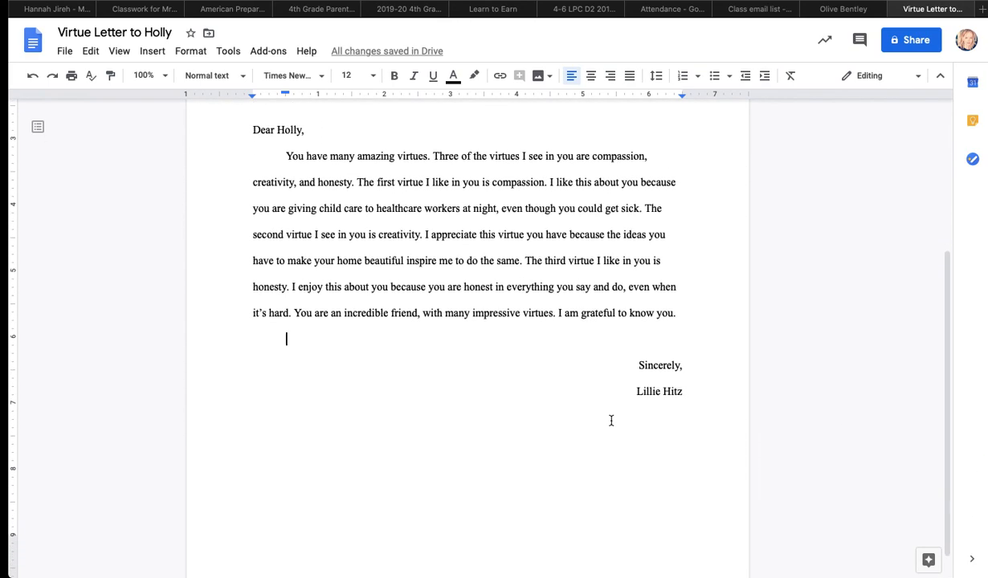